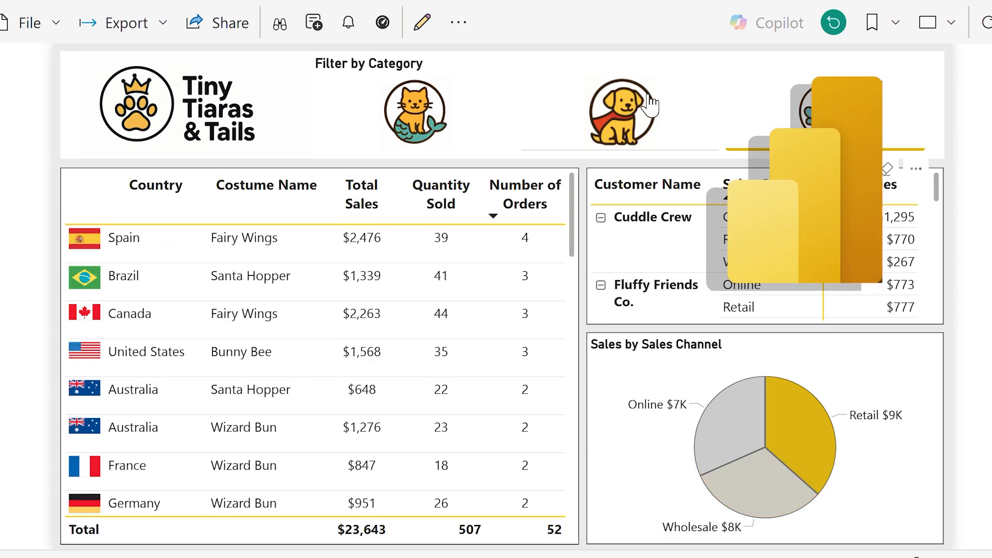
- Review the starting report with its title text box, Category slicer, table, bar chart and matrix
left_click(414, 112)
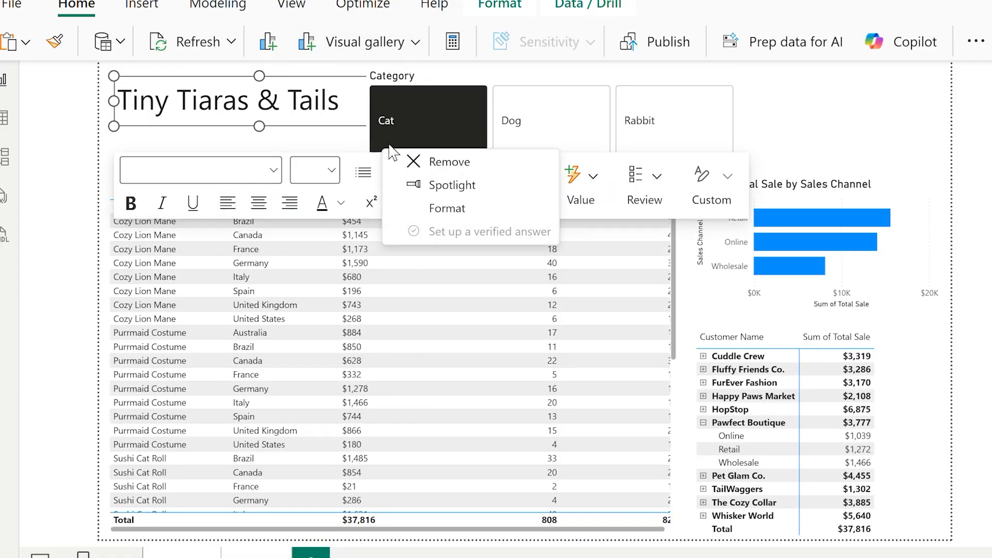
- Remove the title text box and insert the Tiny Tiaras & Tails logo image at top left
left_click(195, 118)
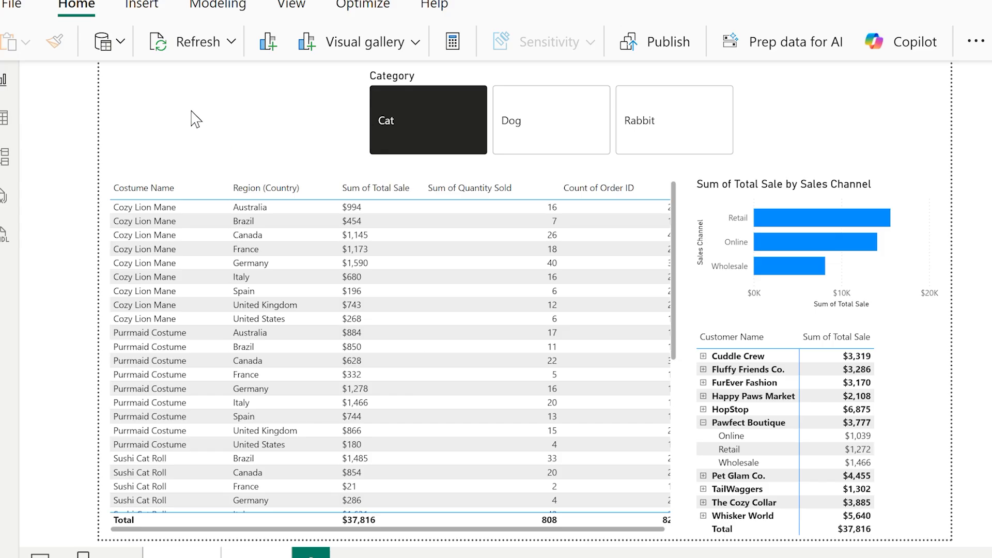
left_click(140, 7)
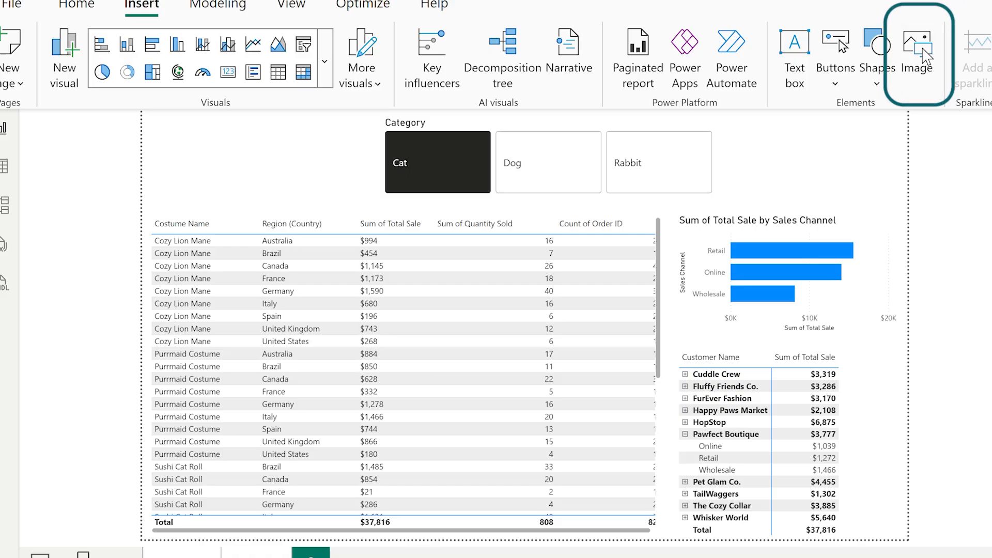
left_click(916, 56)
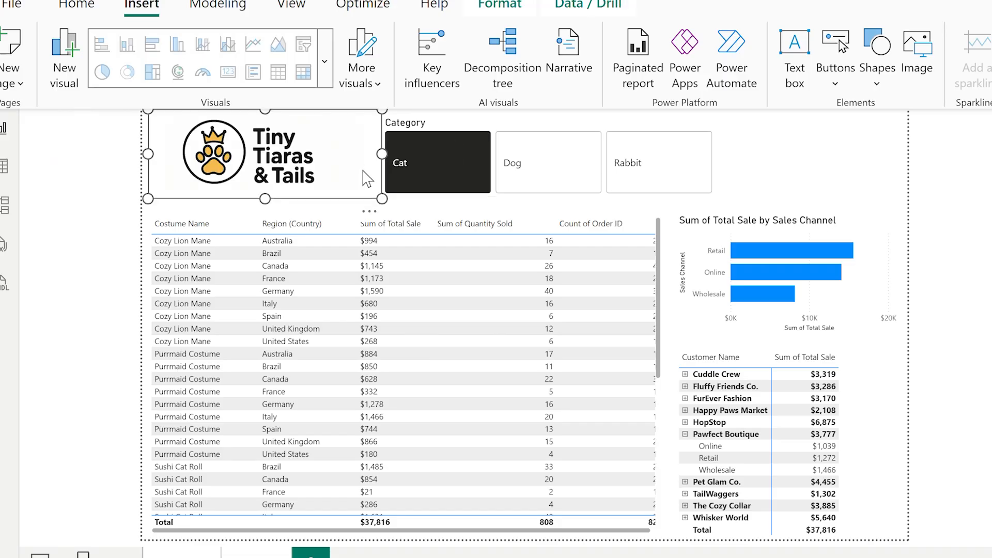
left_click(123, 219)
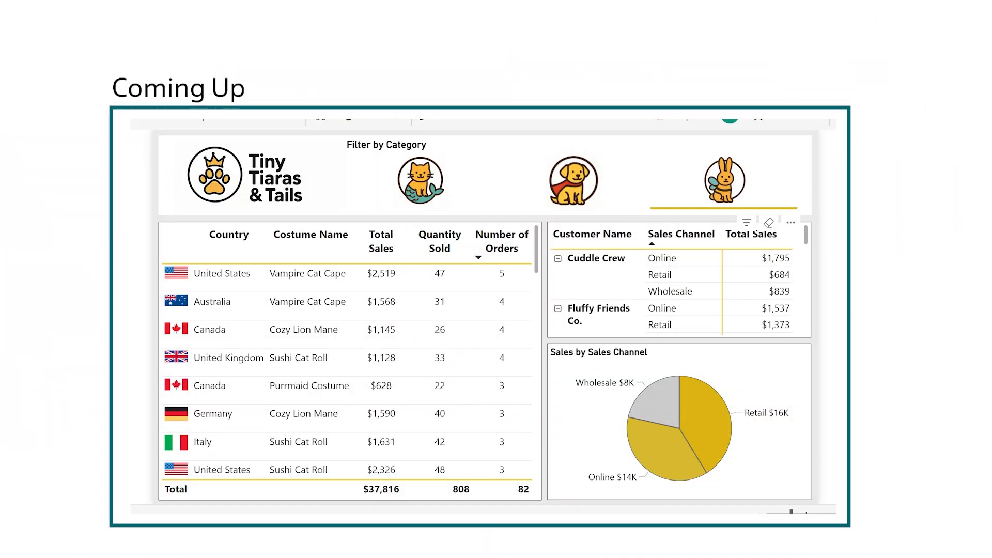
- Load the flags CSV of 195 countries with ISO codes and flag URLs via Get data
left_click(571, 179)
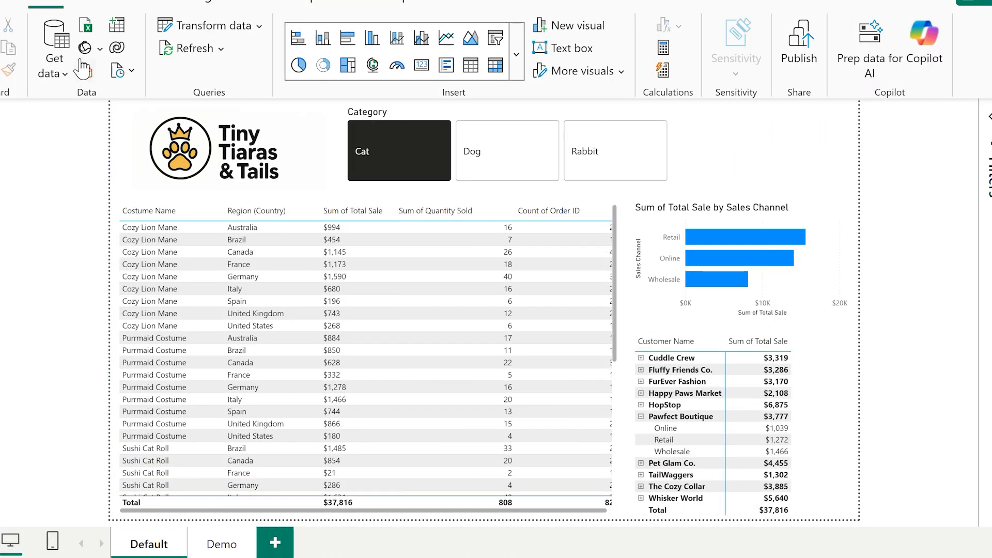
left_click(53, 48)
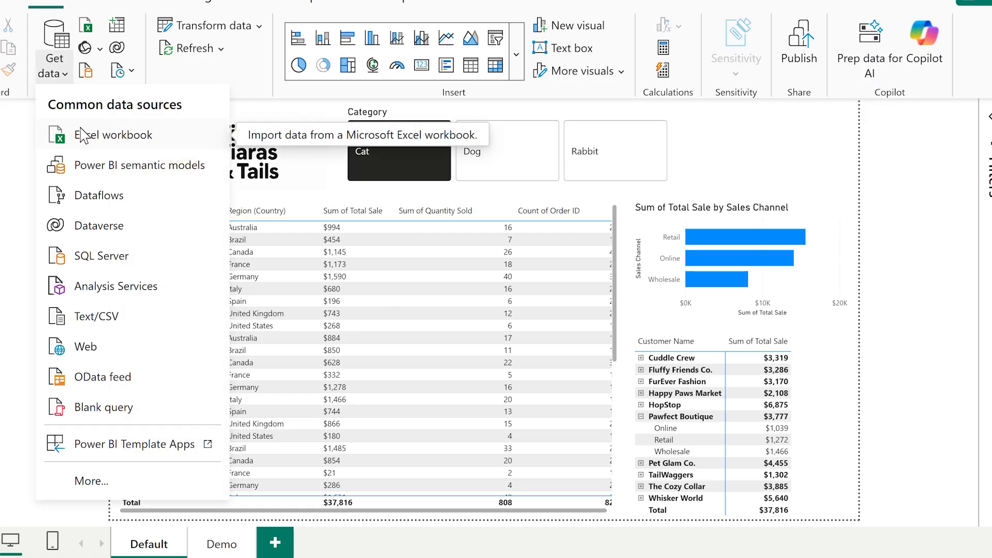
left_click(252, 112)
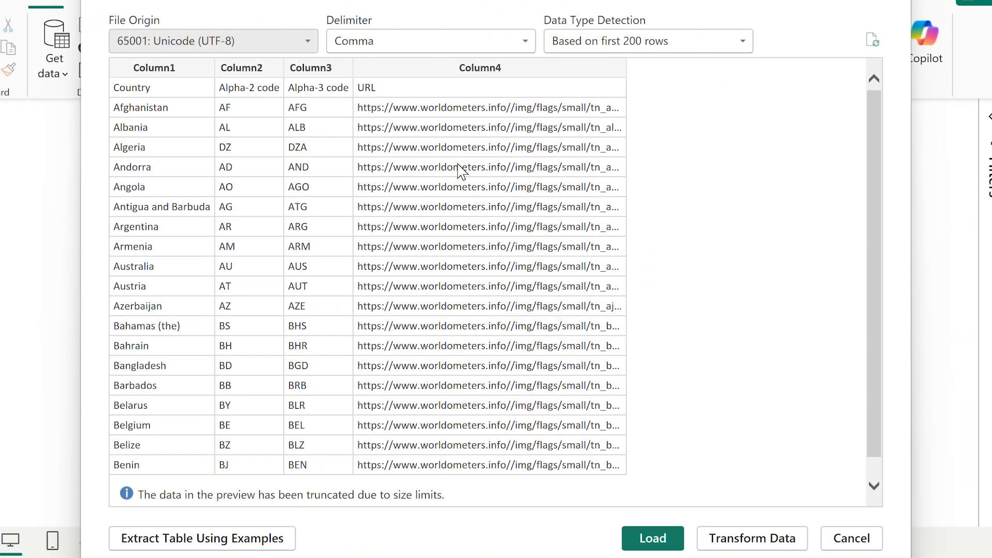
mouse_move(740, 289)
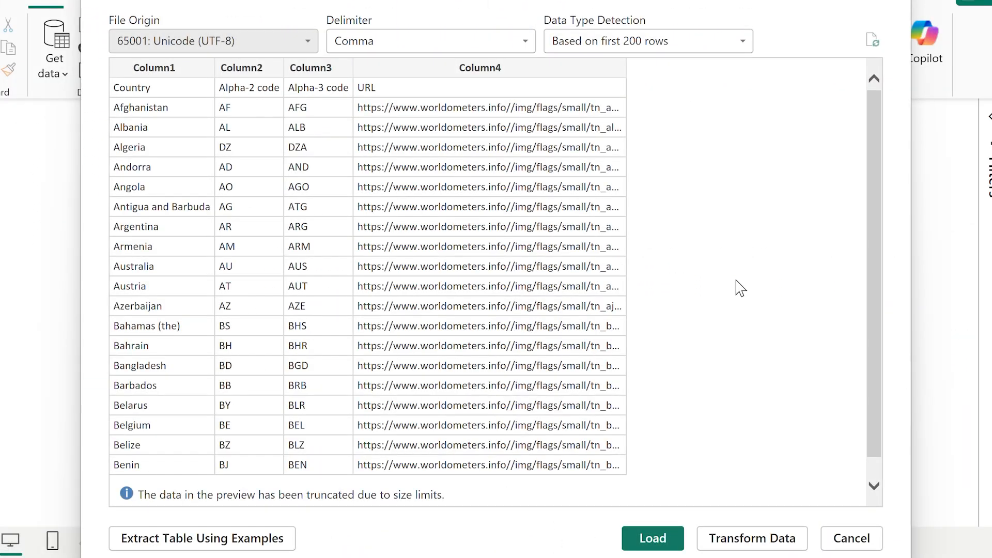
left_click(652, 539)
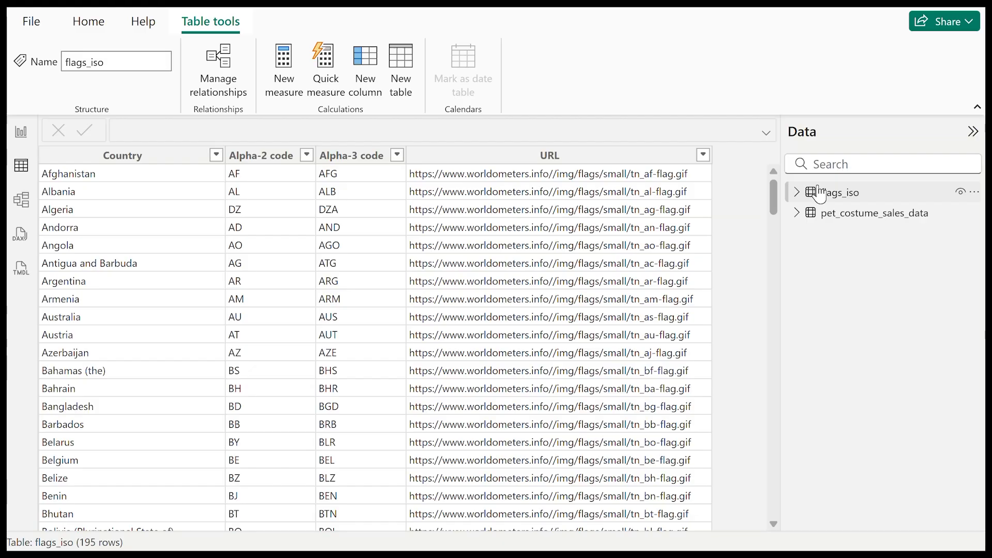
- Link flags_iso Alpha-2 code one-to-many to the sales table's ISO Alpha-2 in Model view
left_click(841, 192)
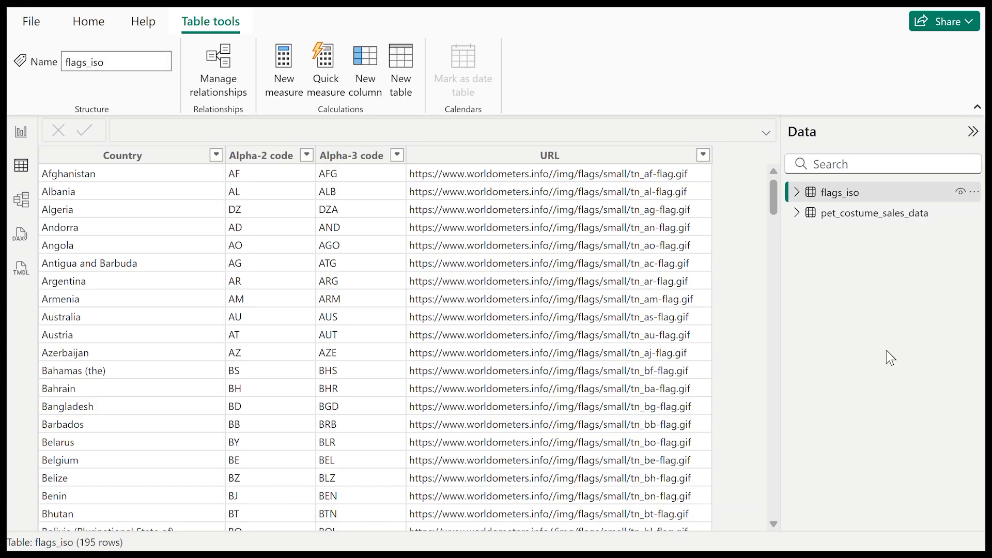
left_click(262, 155)
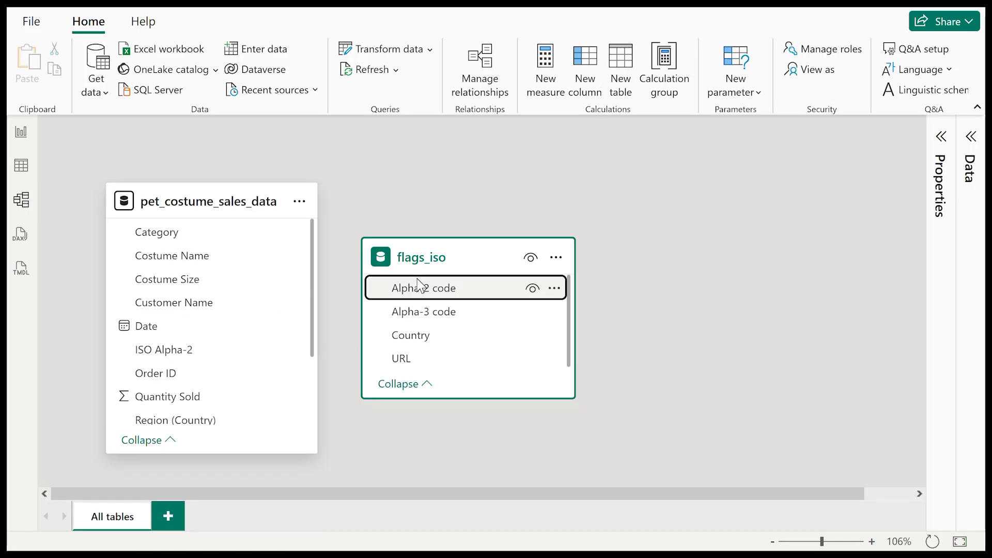
left_click(479, 69)
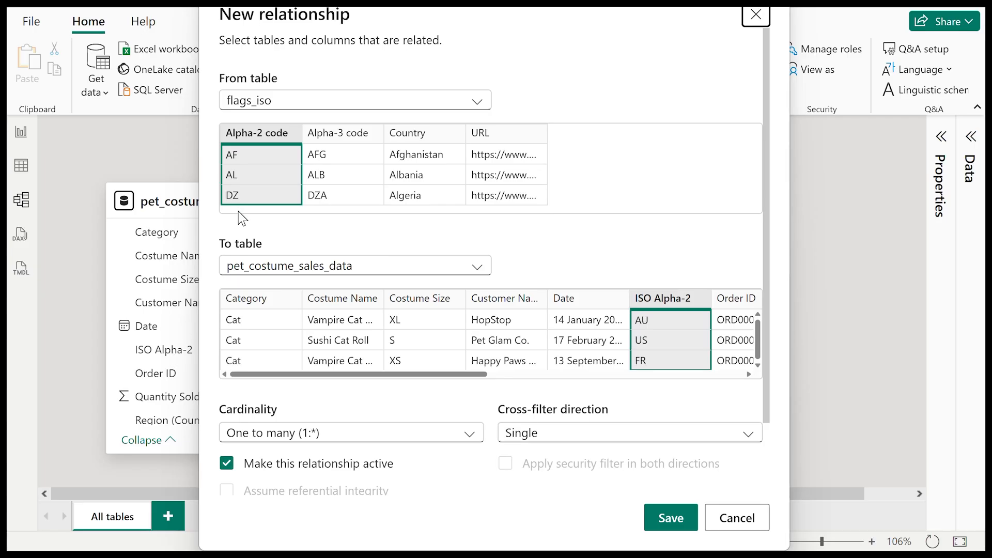
left_click(669, 518)
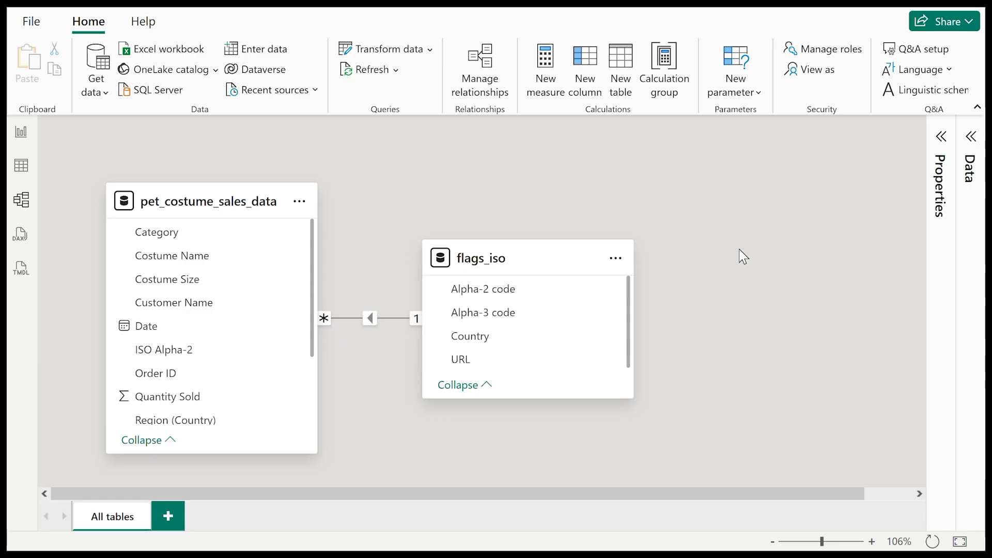
mouse_move(75, 188)
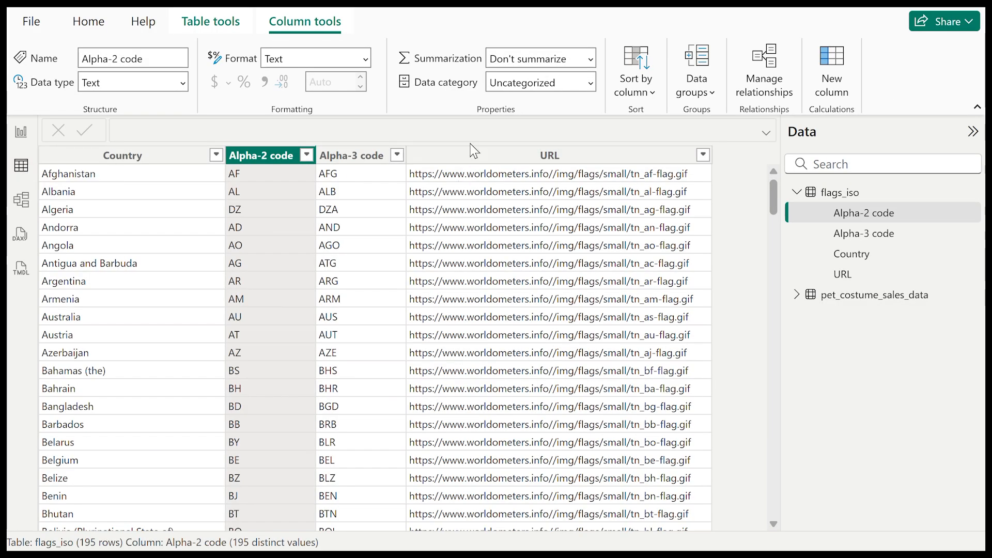
- Categorise the flags_iso URL column as Image URL in Table view
left_click(548, 155)
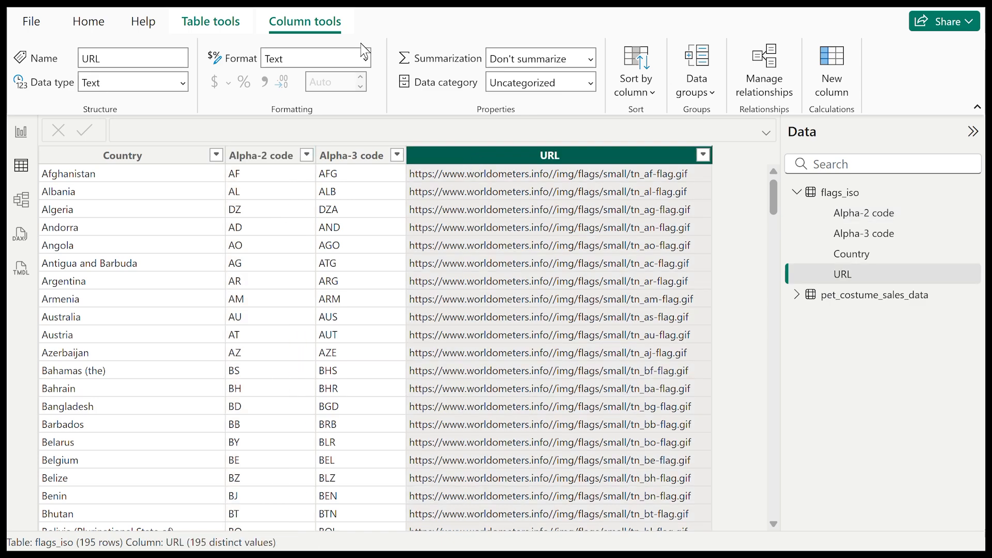
left_click(540, 83)
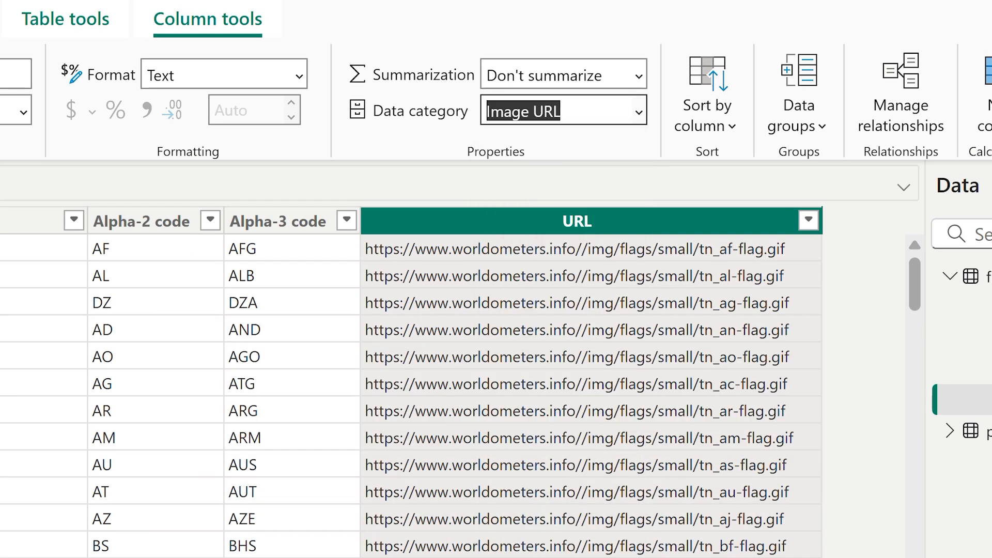
mouse_move(890, 253)
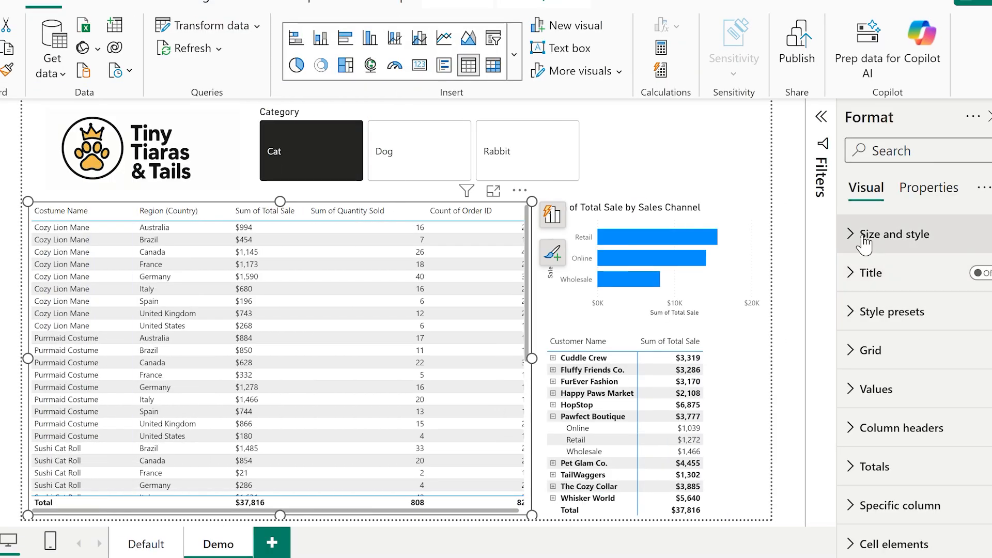
- Change the costume table's column Resize behavior from Grow to fit so columns shrink to content
left_click(895, 235)
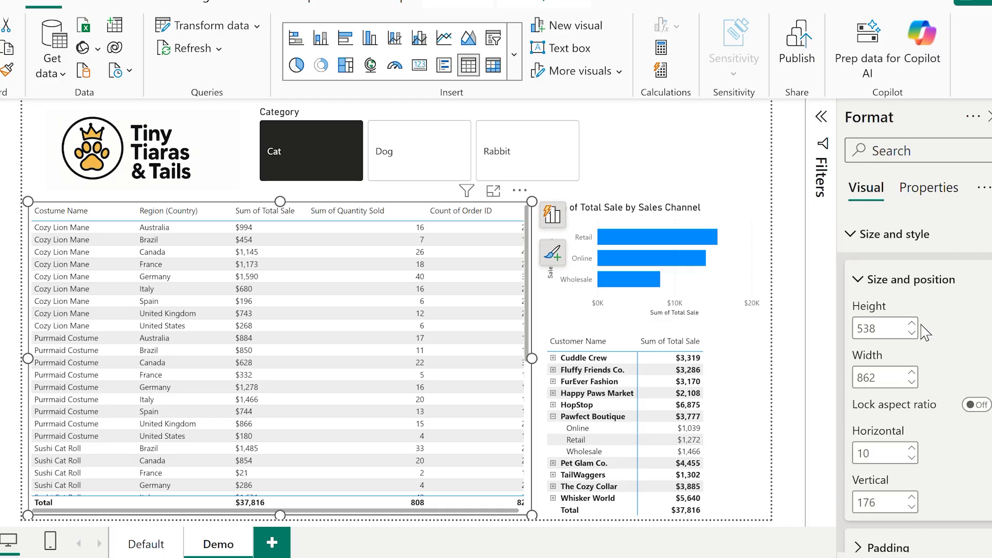
left_click(893, 234)
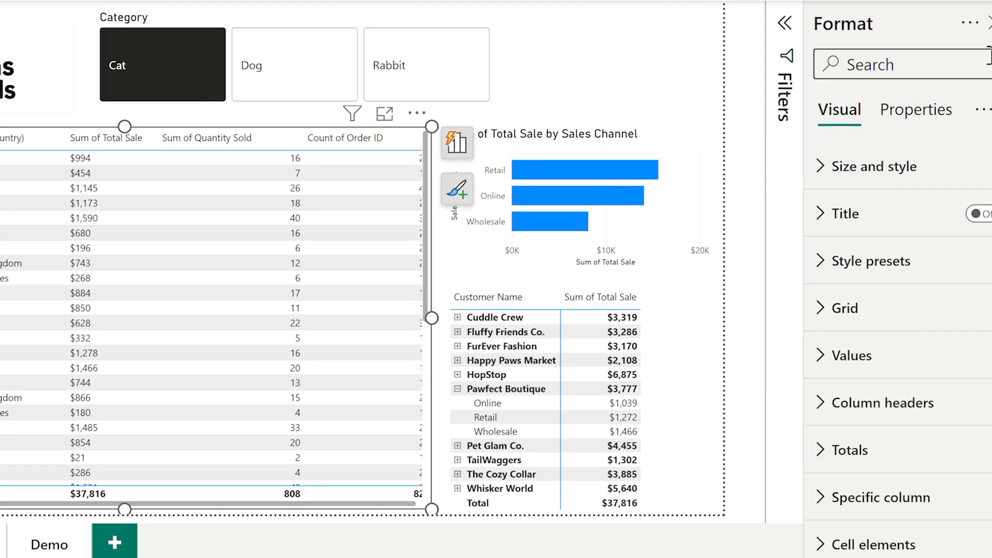
left_click(883, 402)
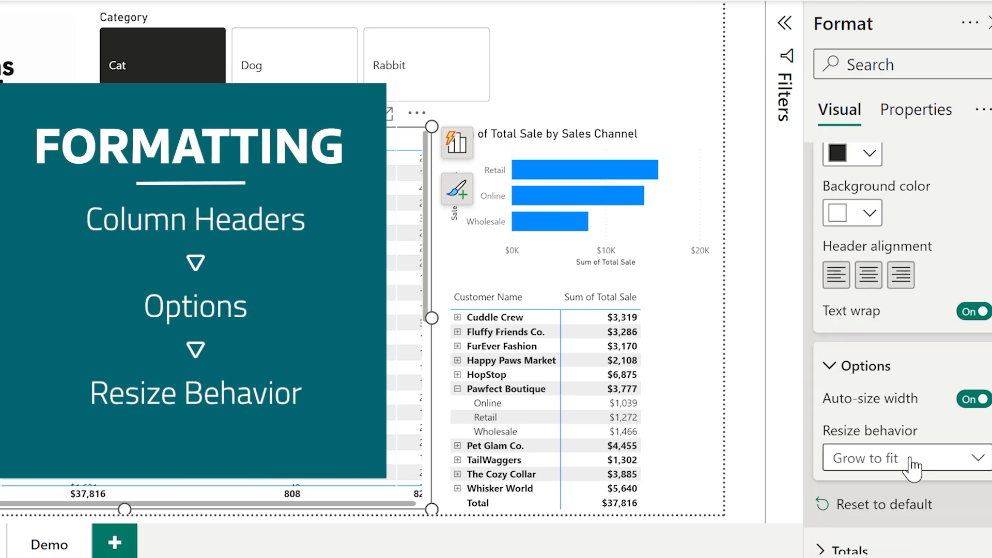
left_click(905, 458)
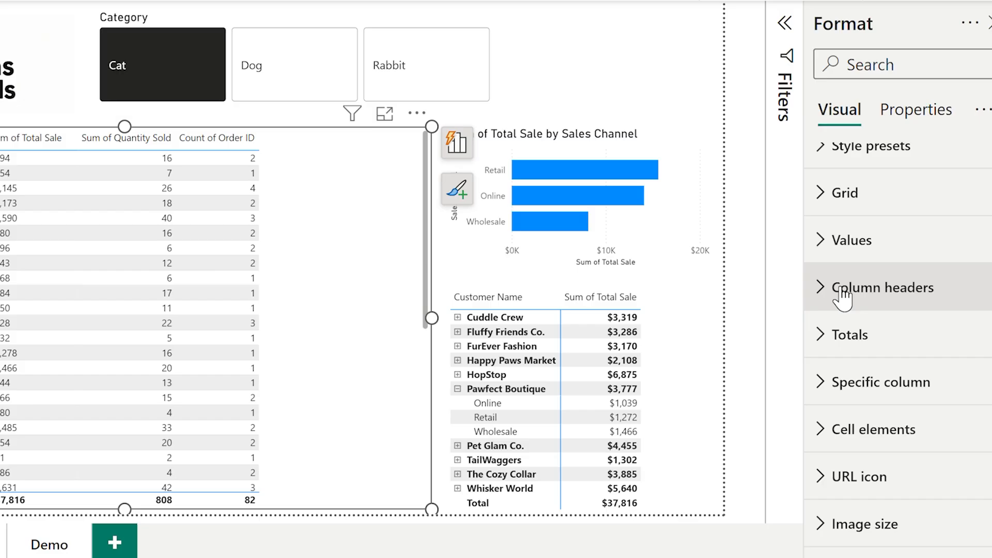
- Add the flags_iso URL field to the costume table via the +Add data popup
left_click(456, 143)
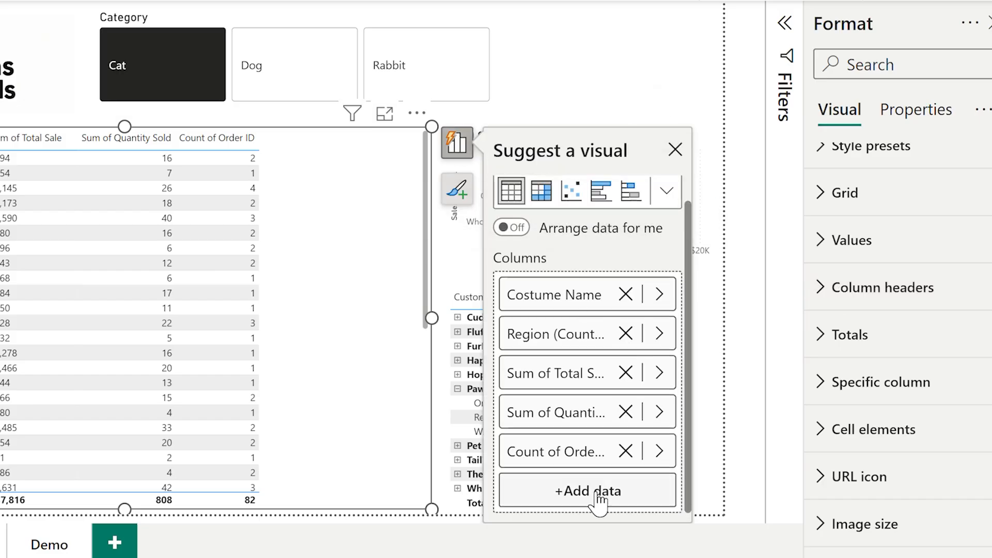
left_click(586, 490)
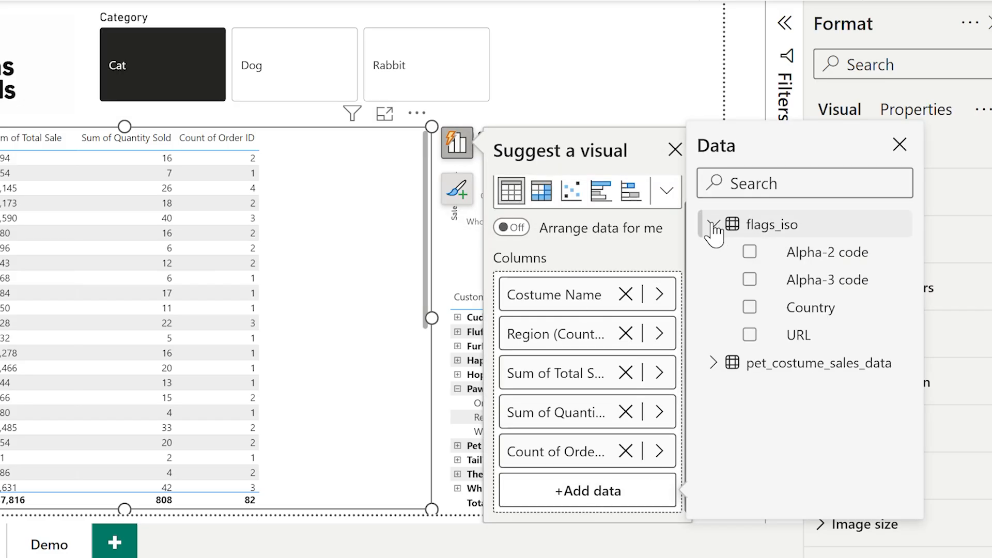
left_click(750, 335)
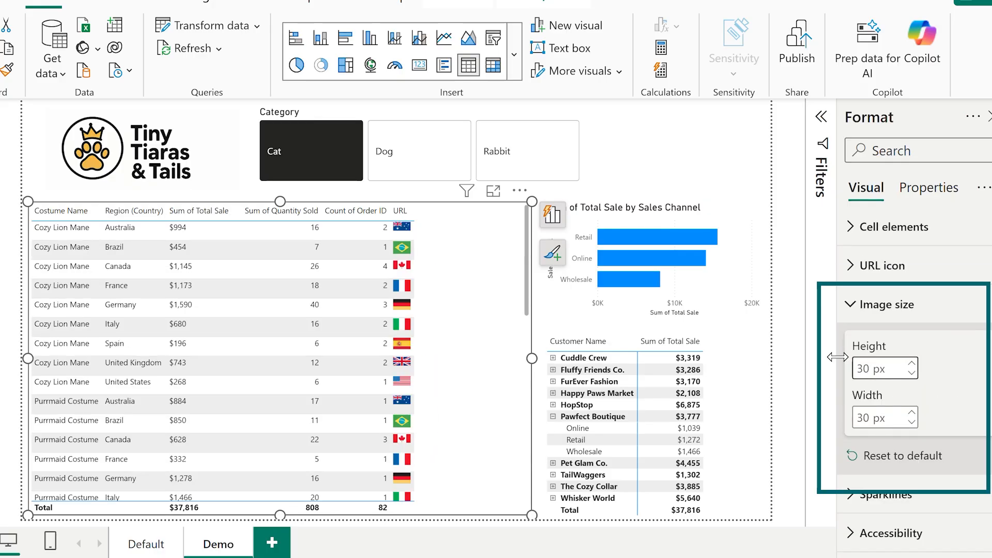
- Set flag image height 45 px, values text 13 pt and column header text 14 pt
left_click(879, 368)
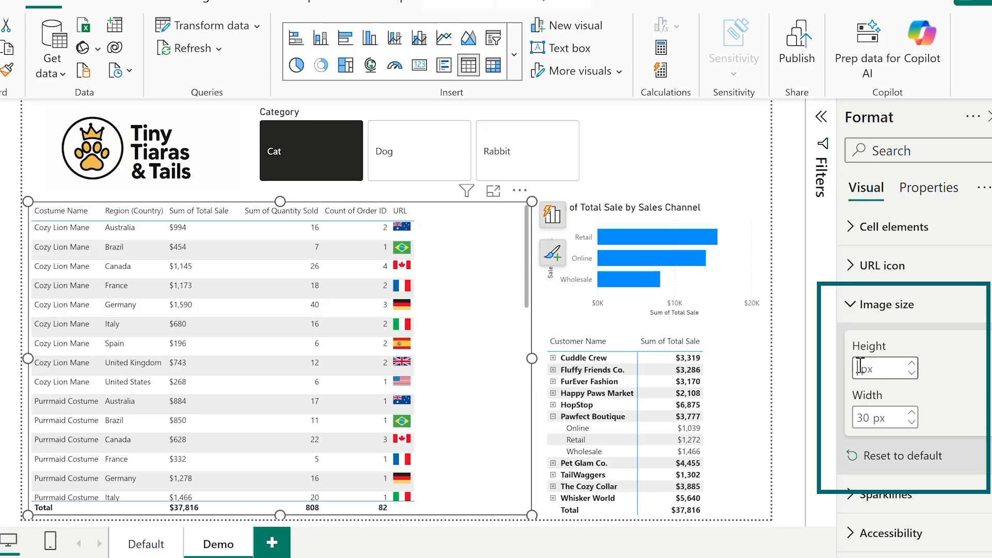
type("45")
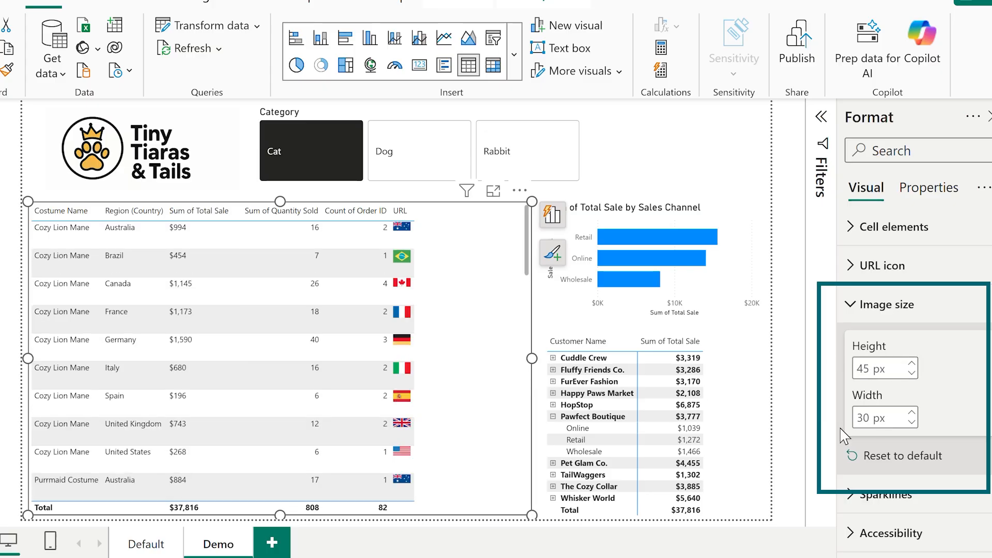
type("45")
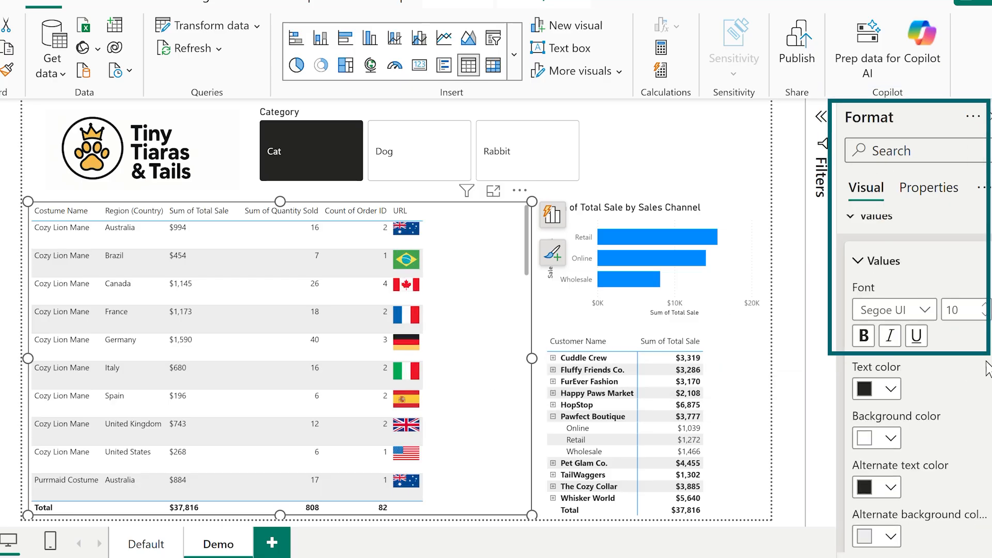
type("13")
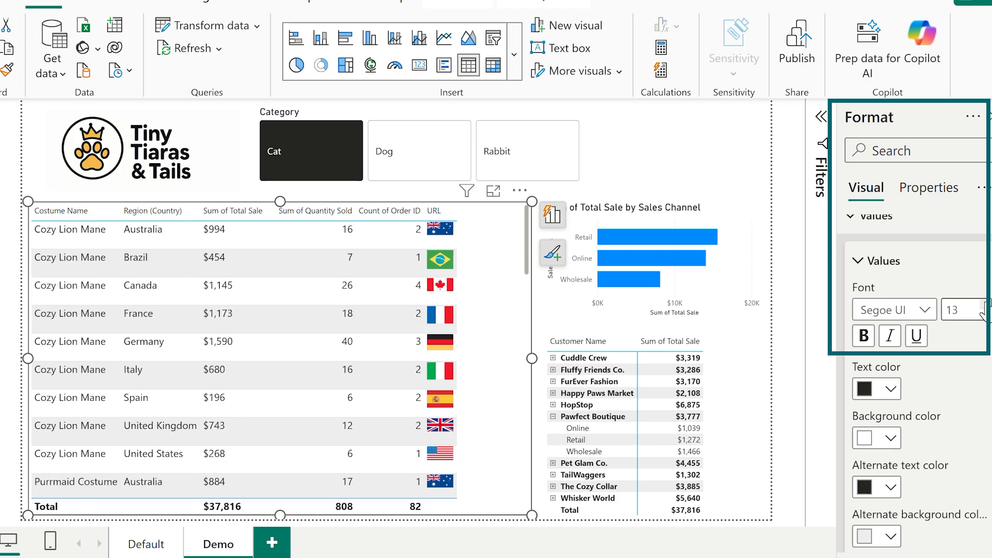
left_click(966, 309)
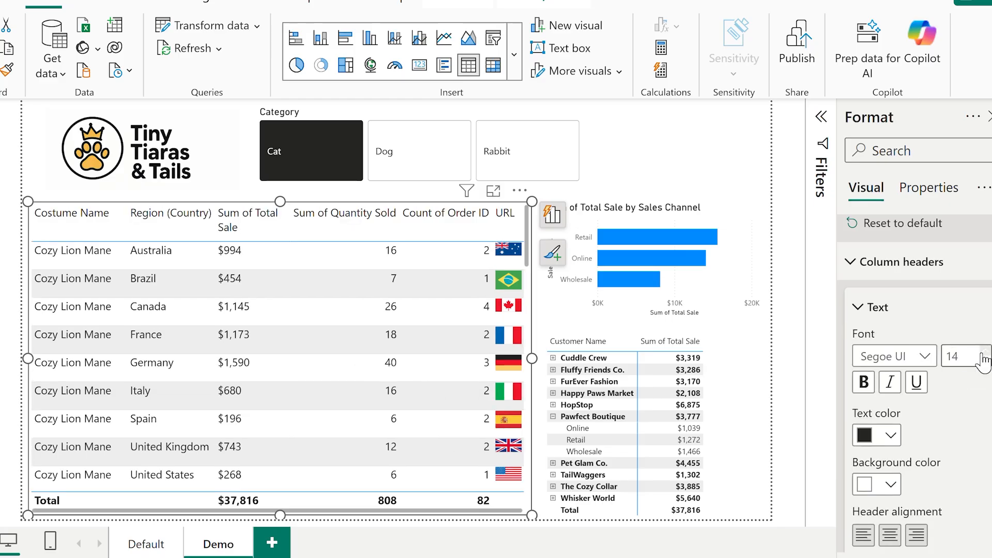
left_click(348, 218)
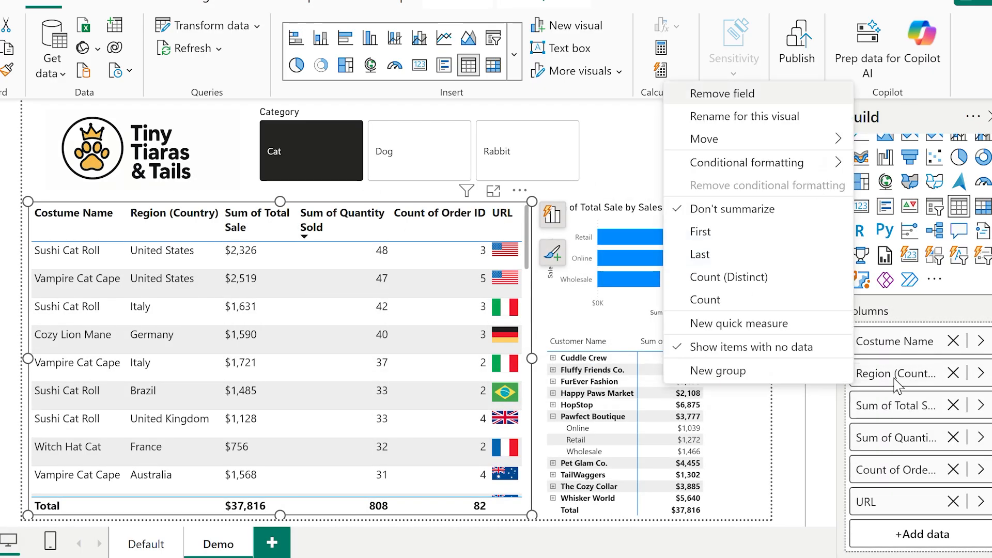
mouse_move(700, 254)
type("Country")
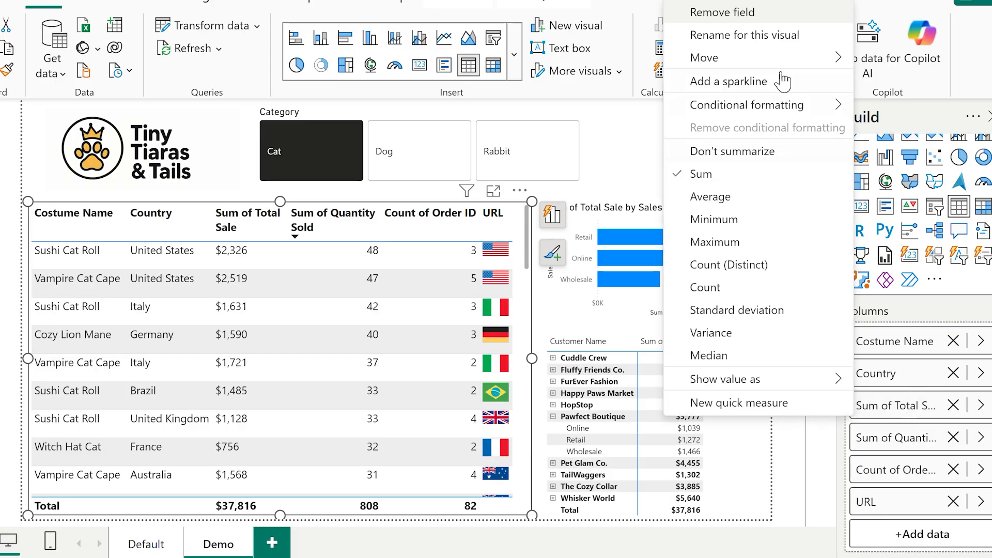
mouse_move(745, 36)
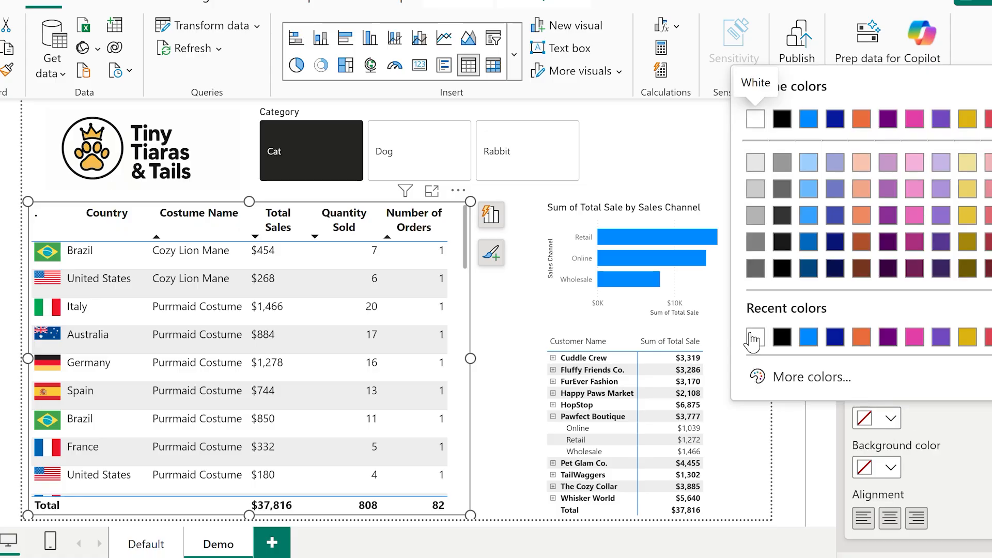
- Colour the flag column's header text white via Specific column with Apply to header on
left_click(754, 119)
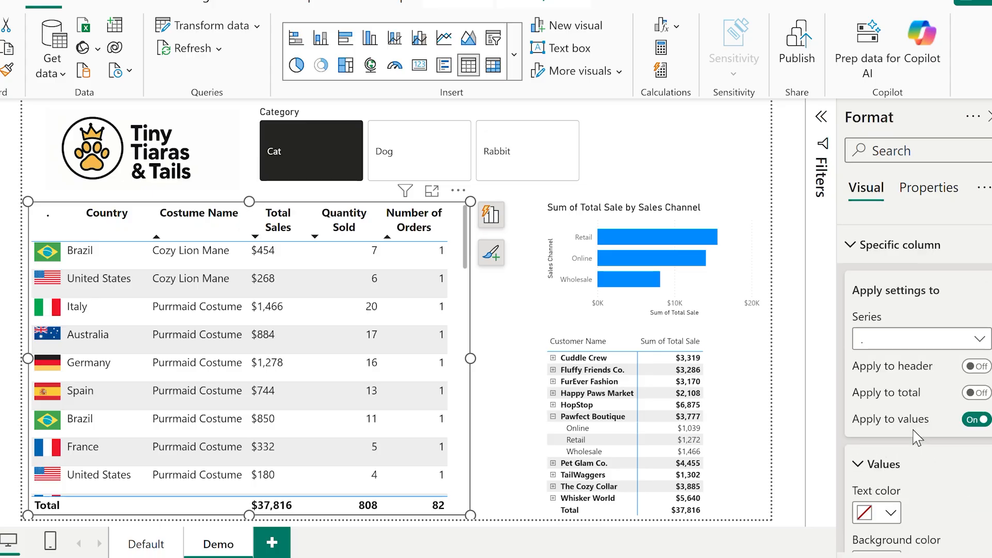
left_click(976, 366)
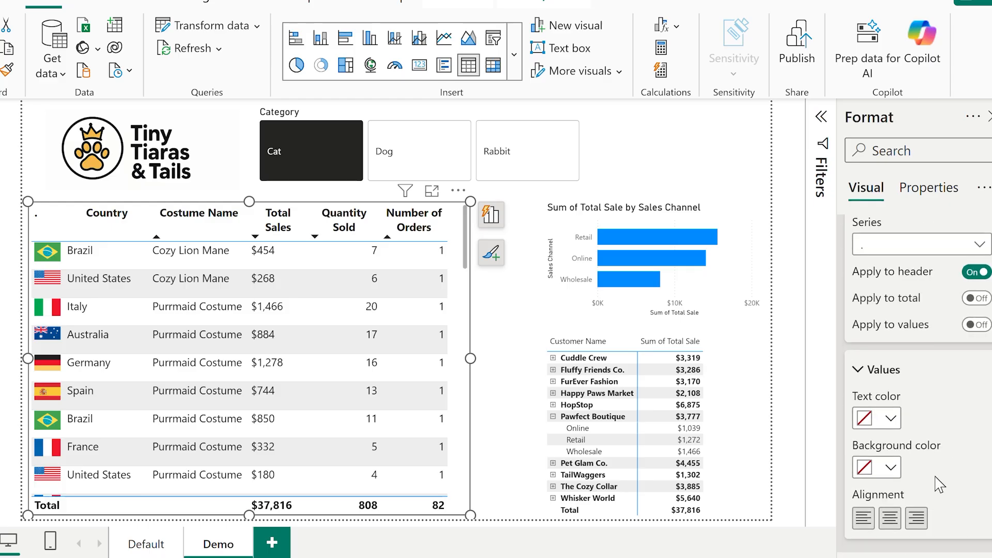
mouse_move(891, 420)
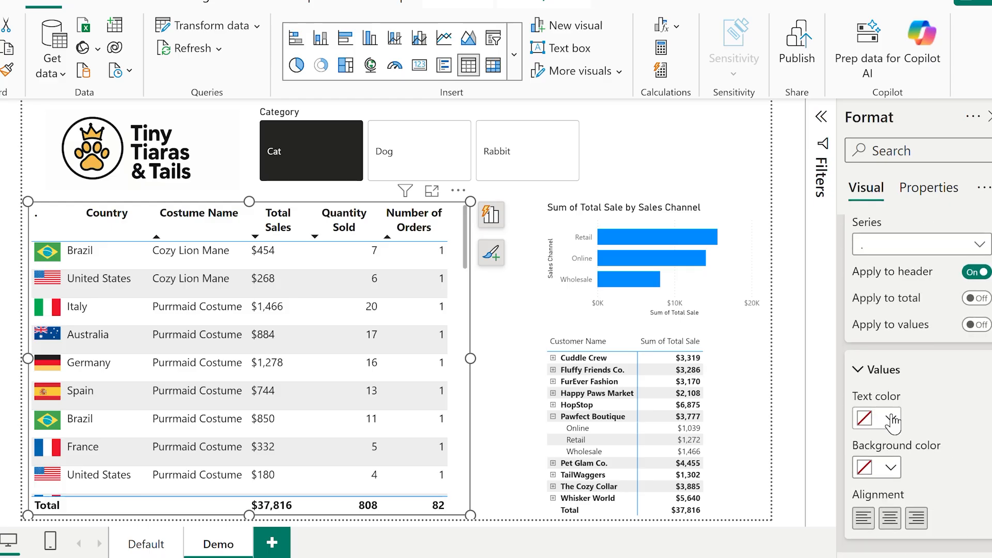
left_click(870, 419)
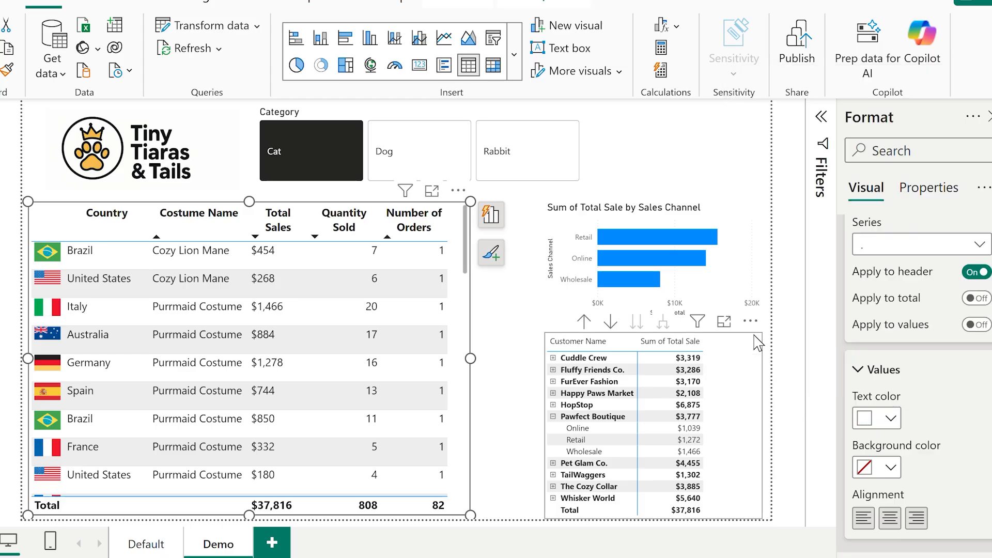
mouse_move(934, 391)
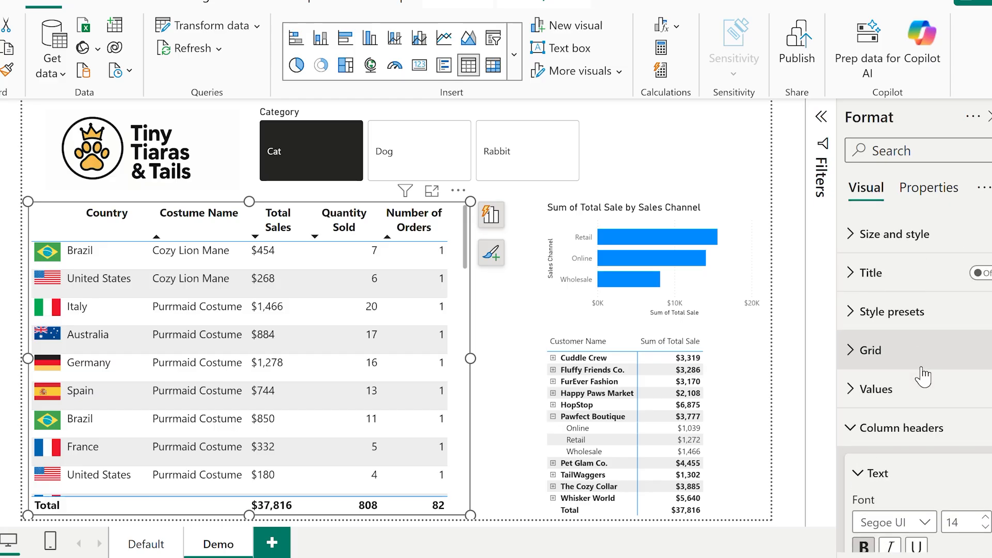
mouse_move(877, 317)
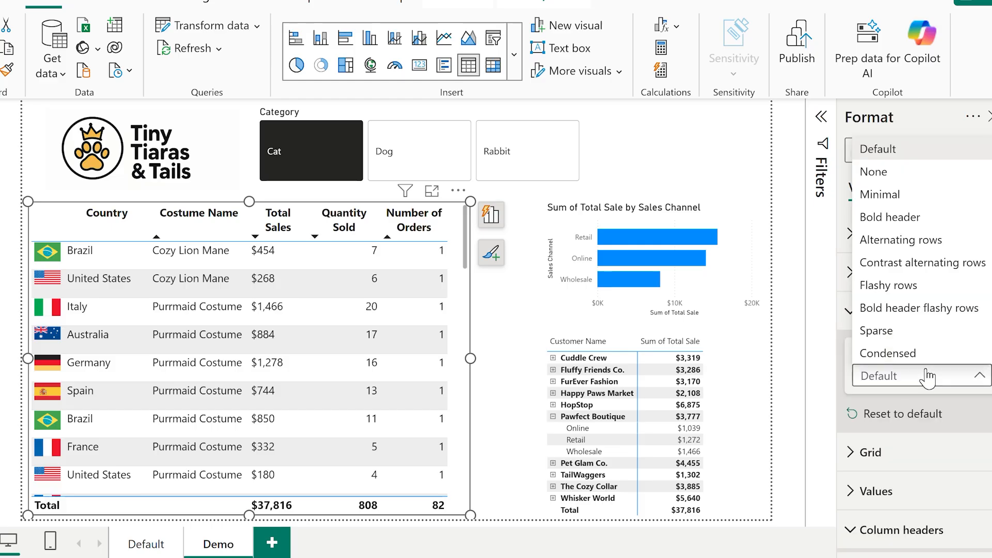
- Apply the Minimal style preset and set the table border to custom yellow #F5D01C
left_click(879, 194)
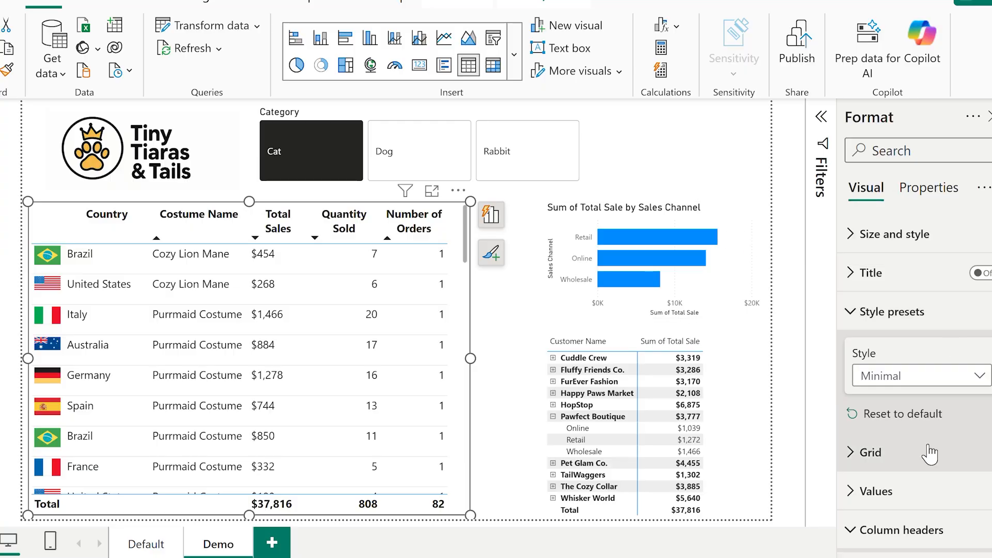
left_click(868, 452)
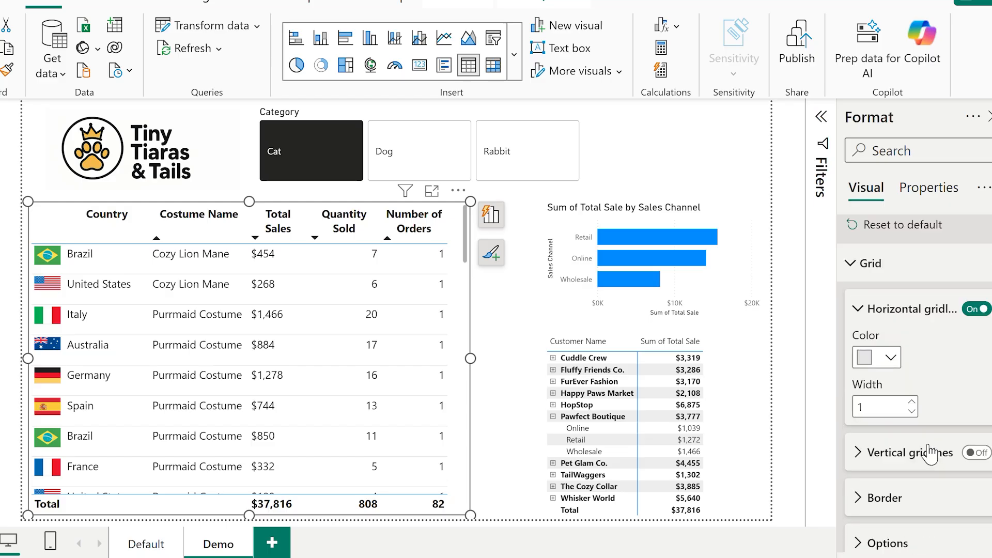
left_click(976, 452)
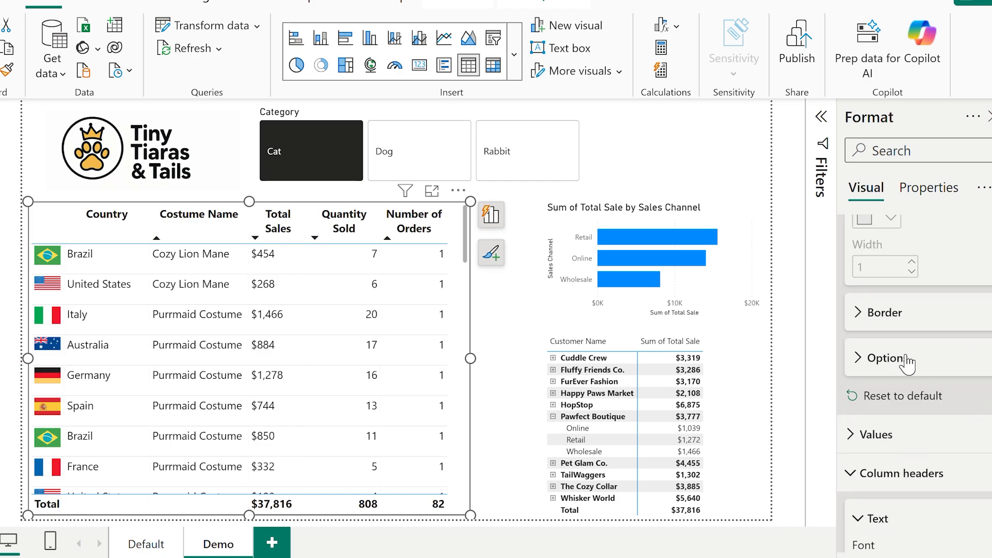
left_click(884, 359)
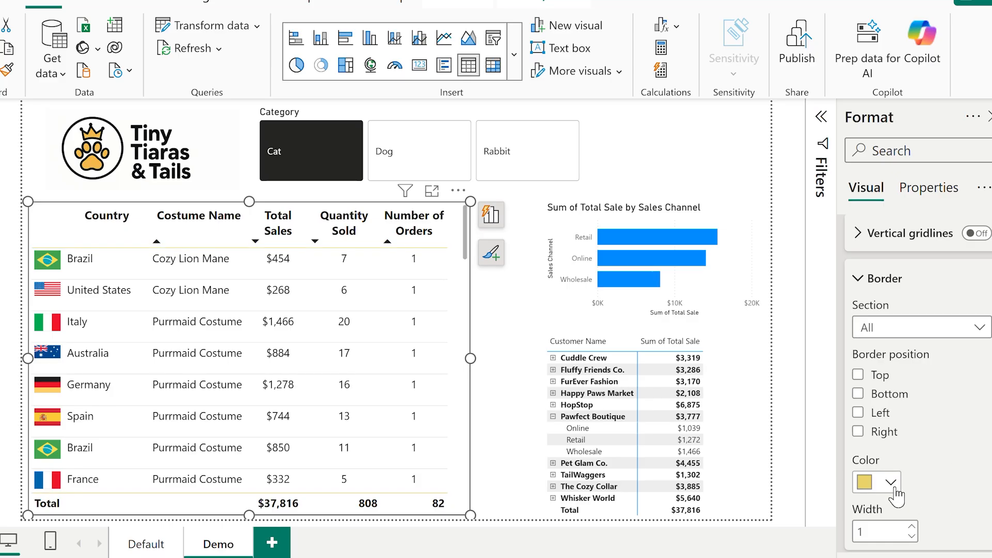
left_click(890, 483)
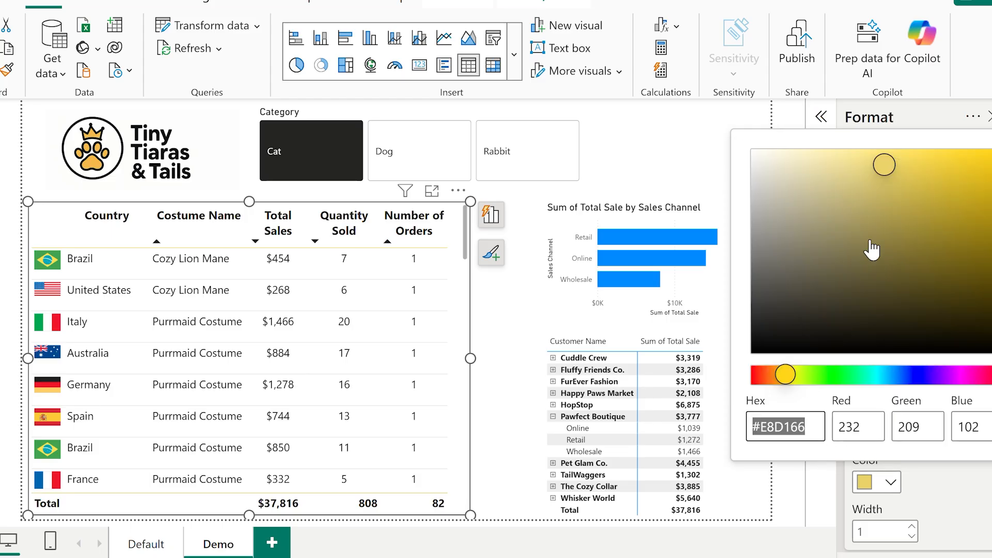
left_click_drag(884, 164, 964, 155)
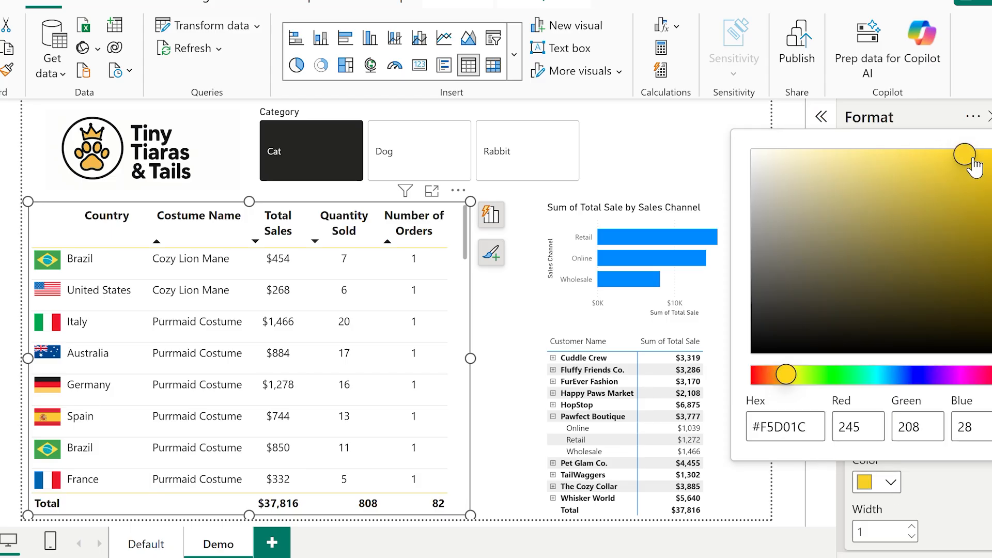
left_click_drag(965, 154, 968, 157)
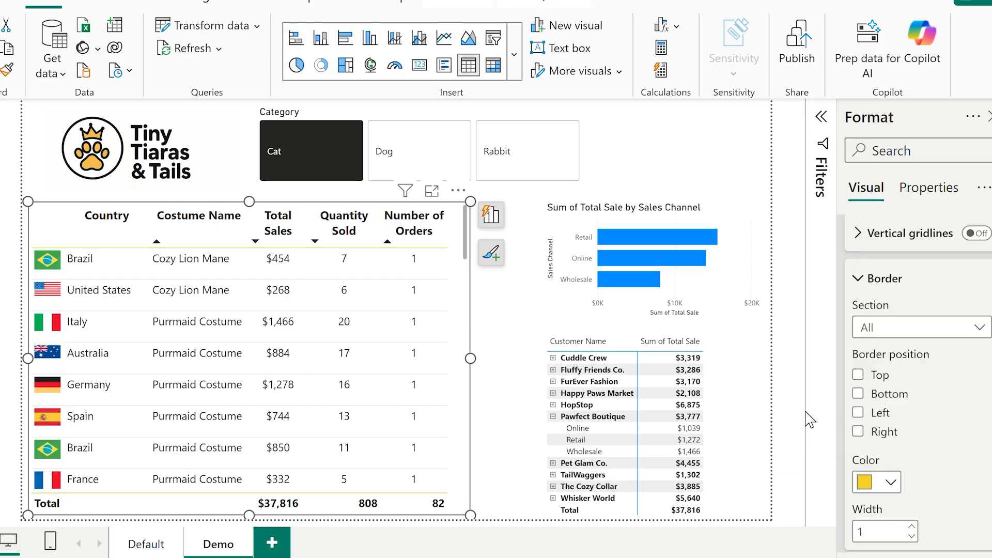
mouse_move(924, 550)
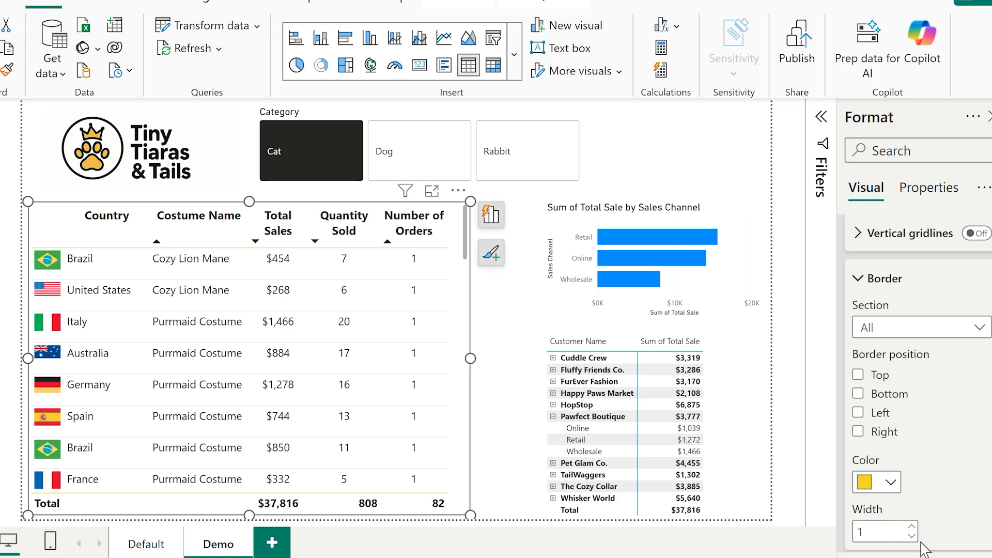
- Increase the table border width to thicken the yellow header line, then select the customer matrix
left_click(910, 524)
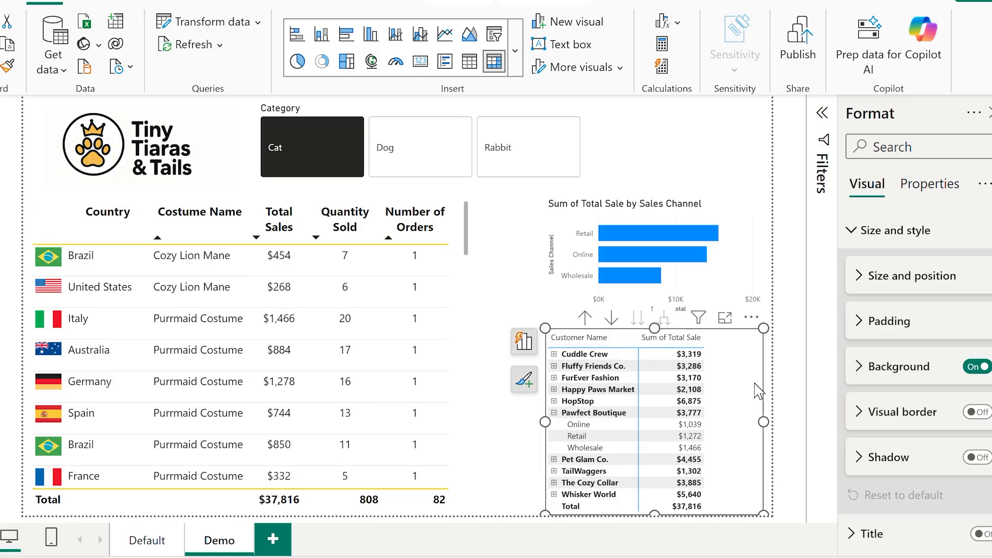
mouse_move(819, 364)
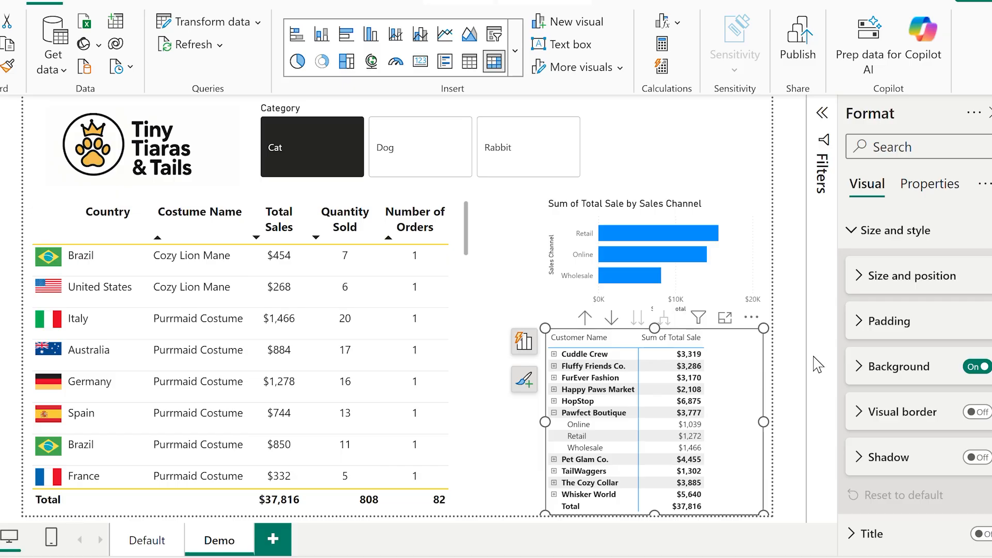
mouse_move(896, 229)
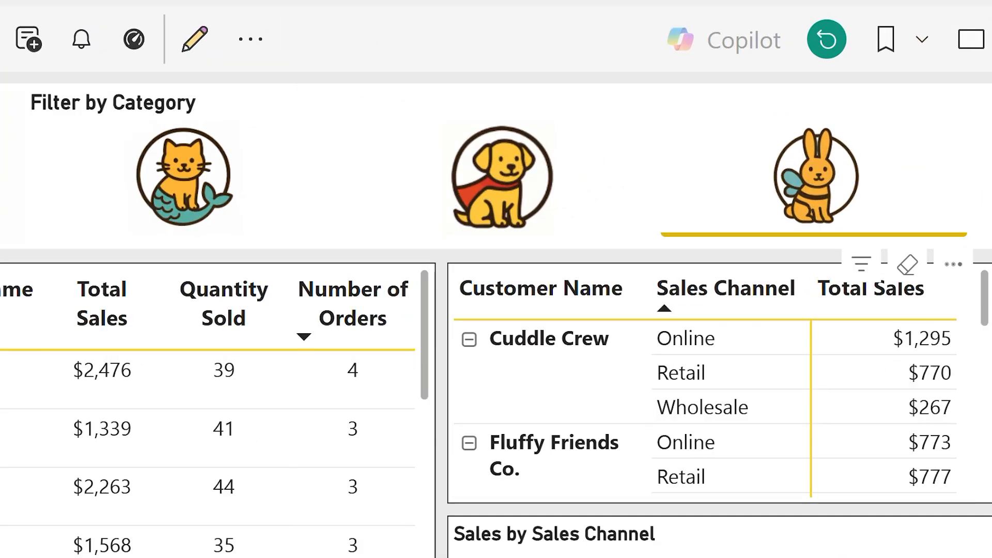
left_click(500, 179)
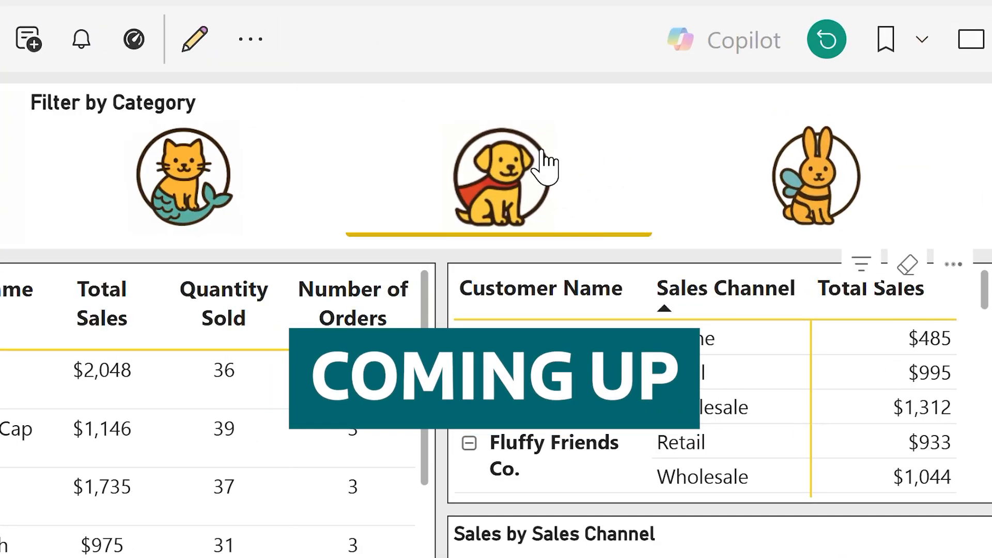
left_click(184, 178)
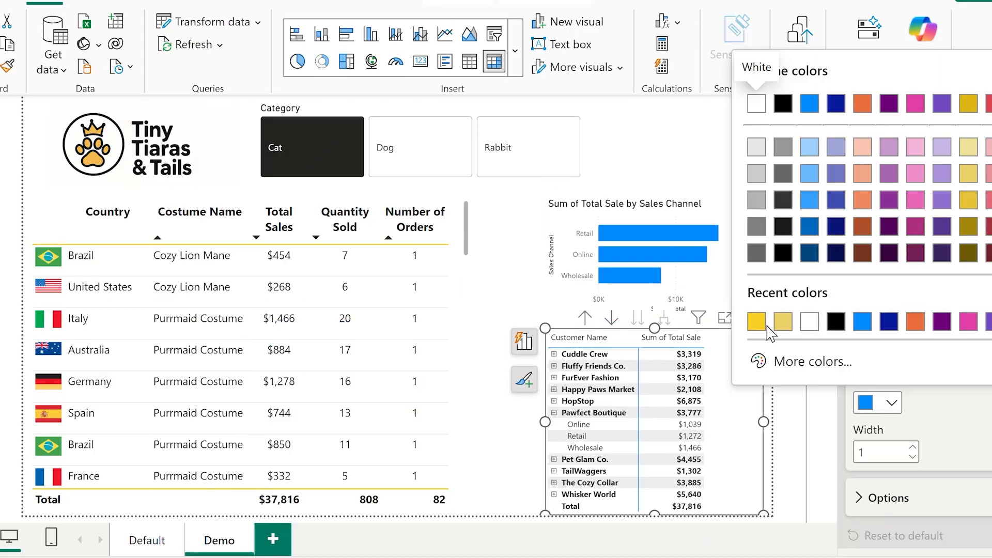
- Make the matrix gridlines yellow and enlarge the row header text
left_click(756, 322)
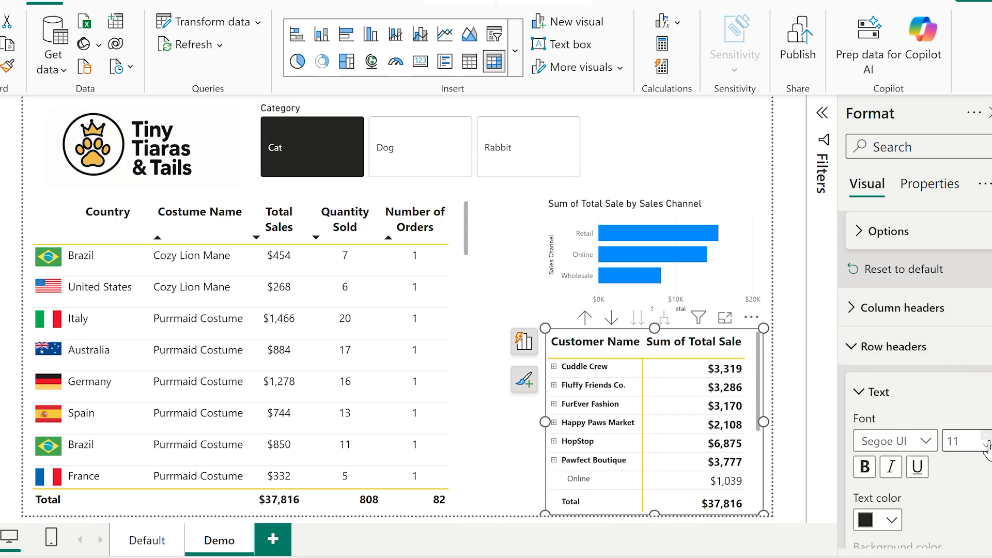
left_click(482, 369)
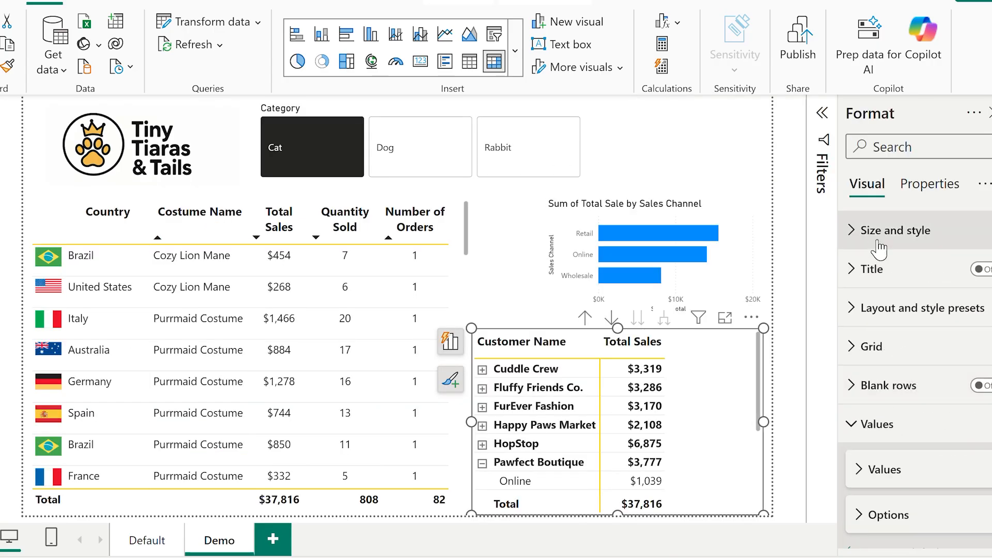
- Switch the matrix layout preset to Tabular so Sales Channel shows as its own column
left_click(924, 308)
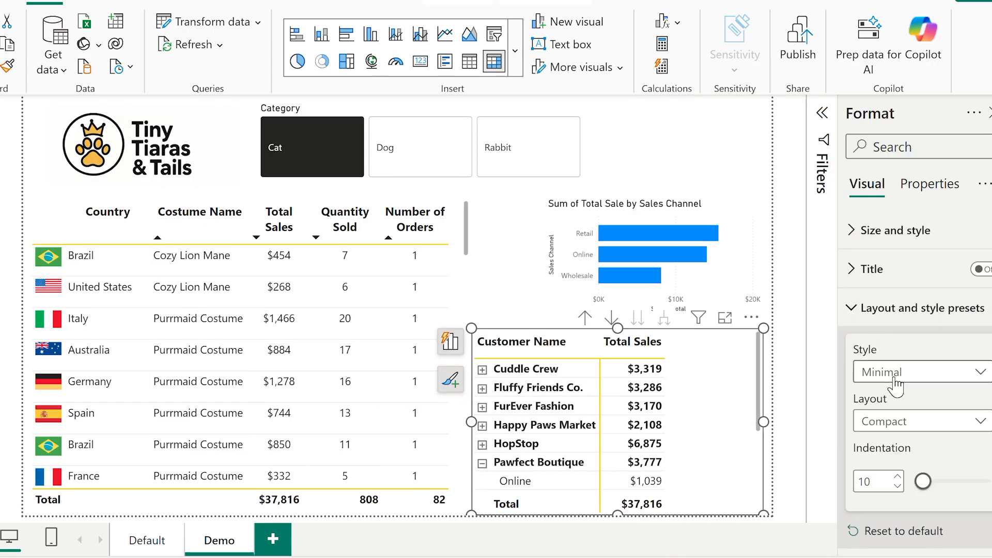
left_click(919, 420)
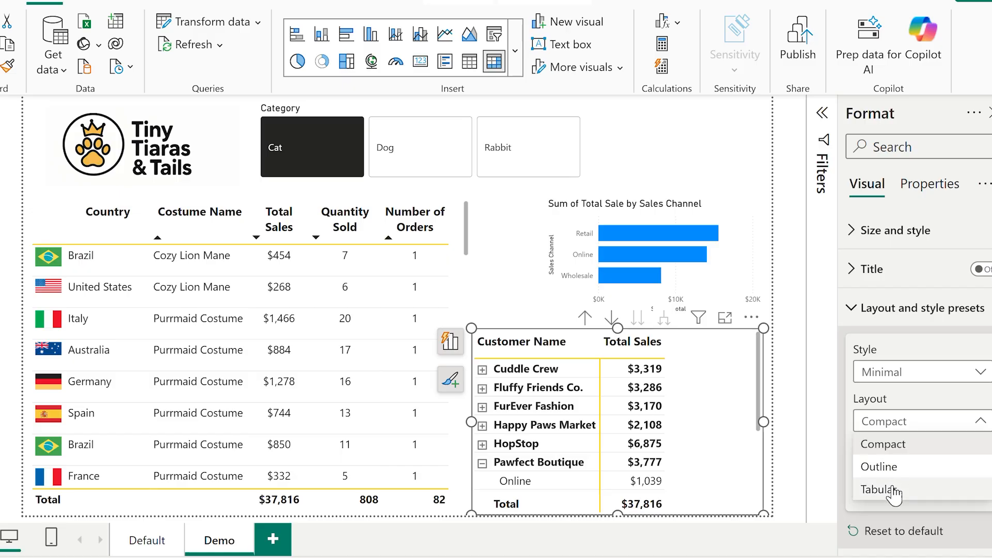
left_click(879, 488)
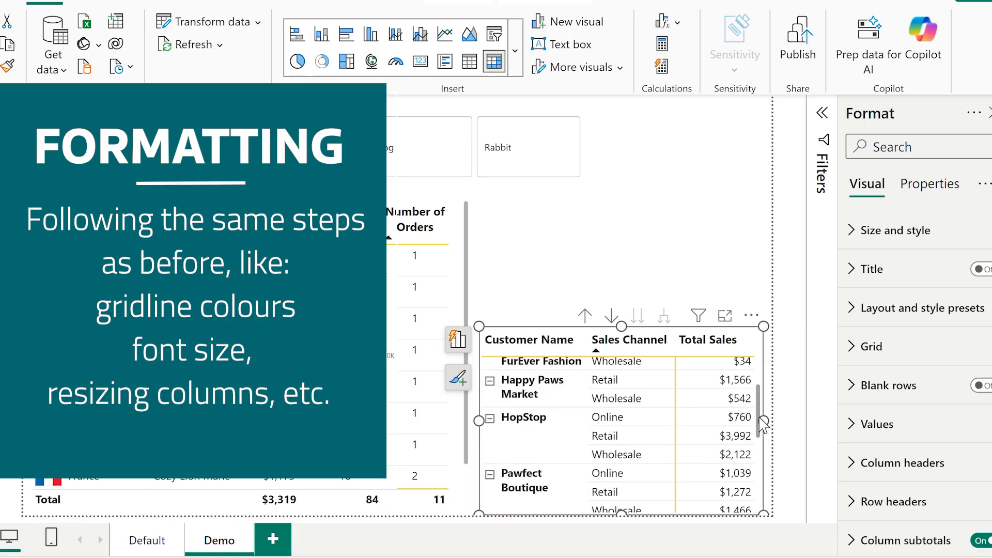
mouse_move(596, 241)
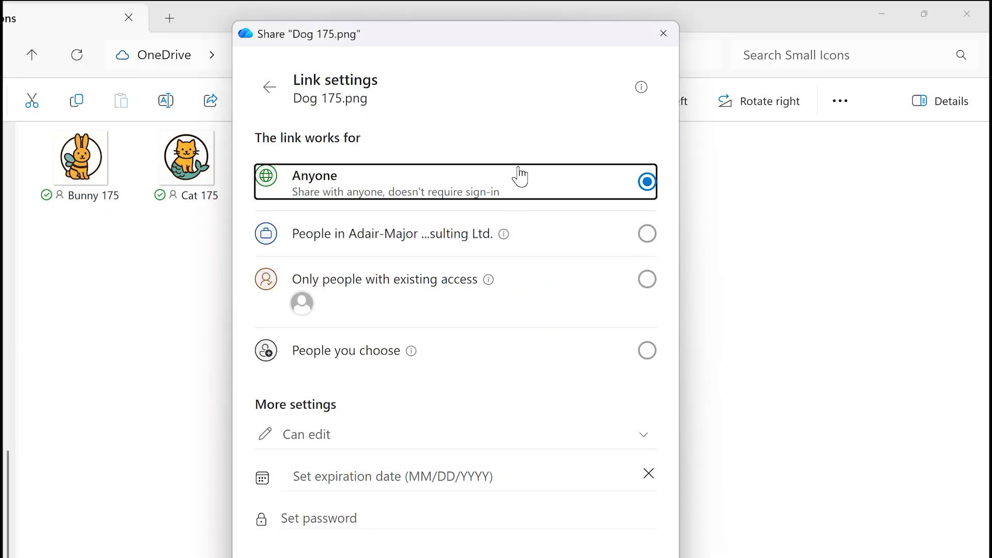
- Apply the Anyone link setting and copy the shareable link for Dog 175.png
left_click(269, 86)
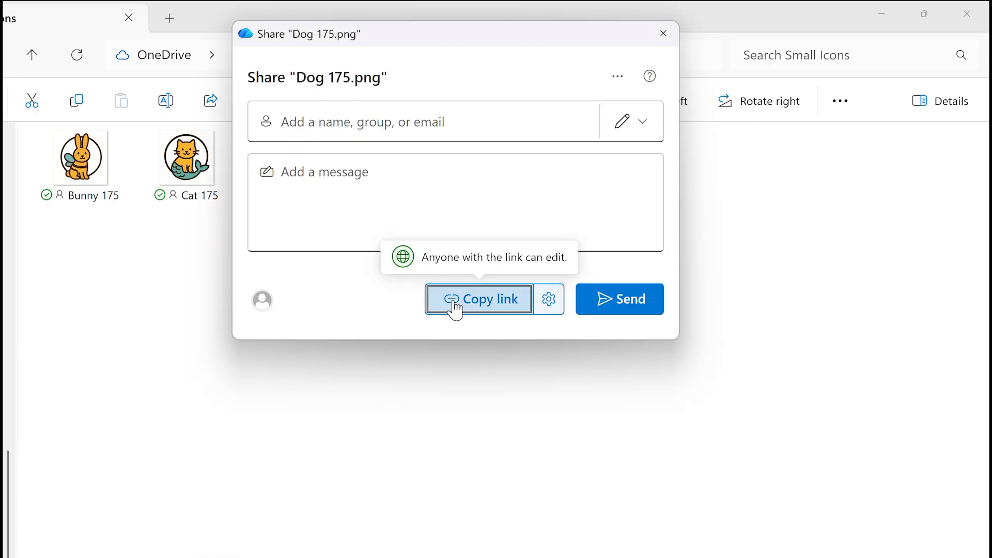
left_click(478, 299)
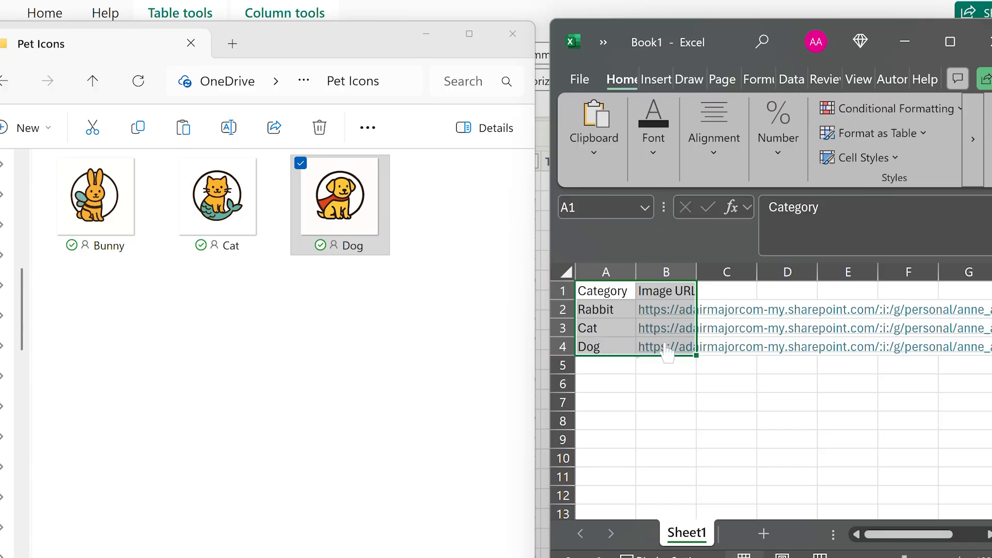
- Copy the Category and Image URL table with the Rabbit, Cat and Dog links
key("ctrl+c")
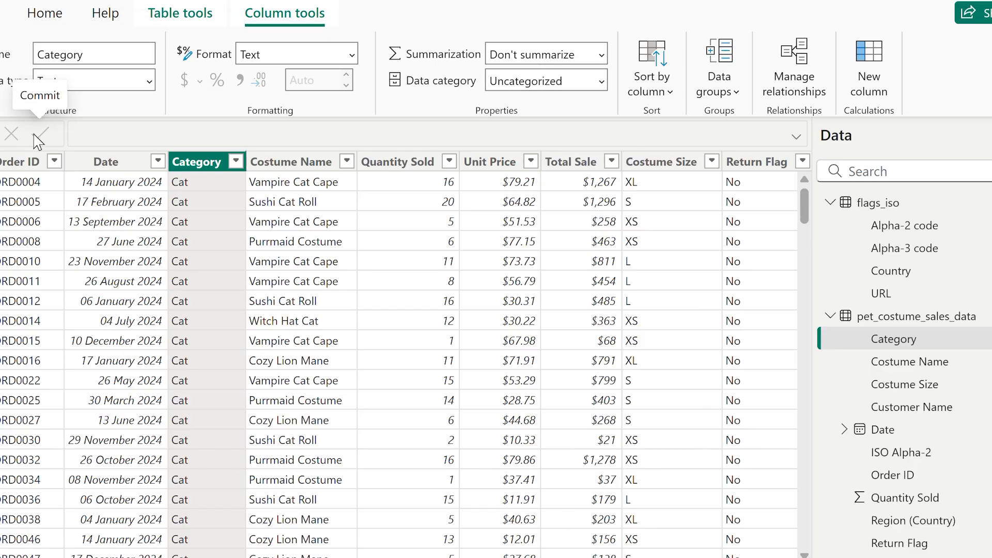
- Create a manually entered table named Category Logos and load it into the model
left_click(45, 13)
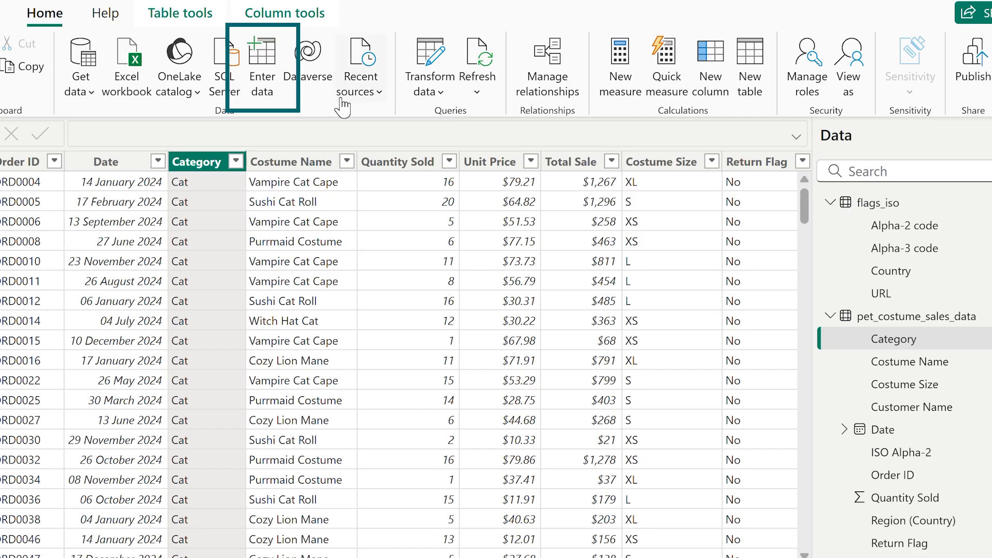
left_click(262, 69)
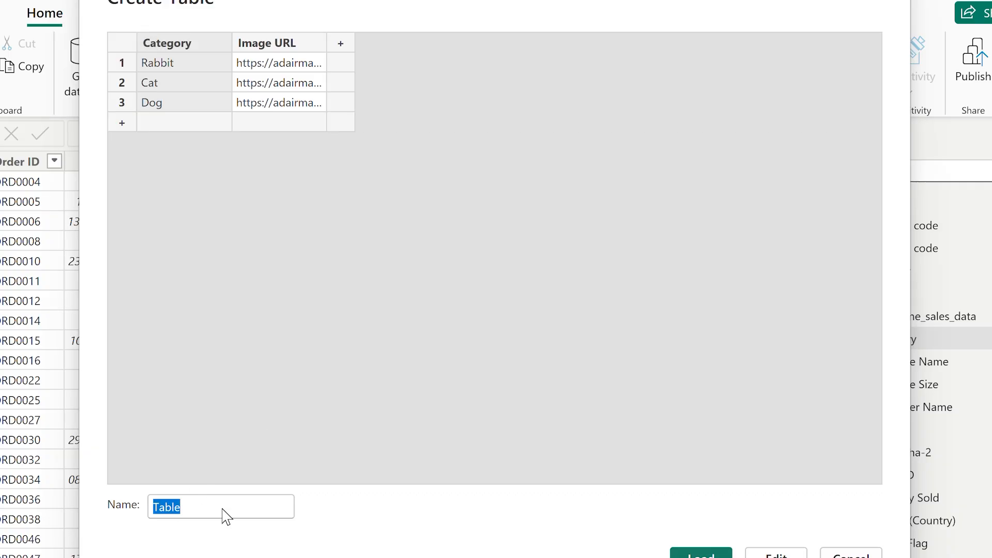
type("Category Logos")
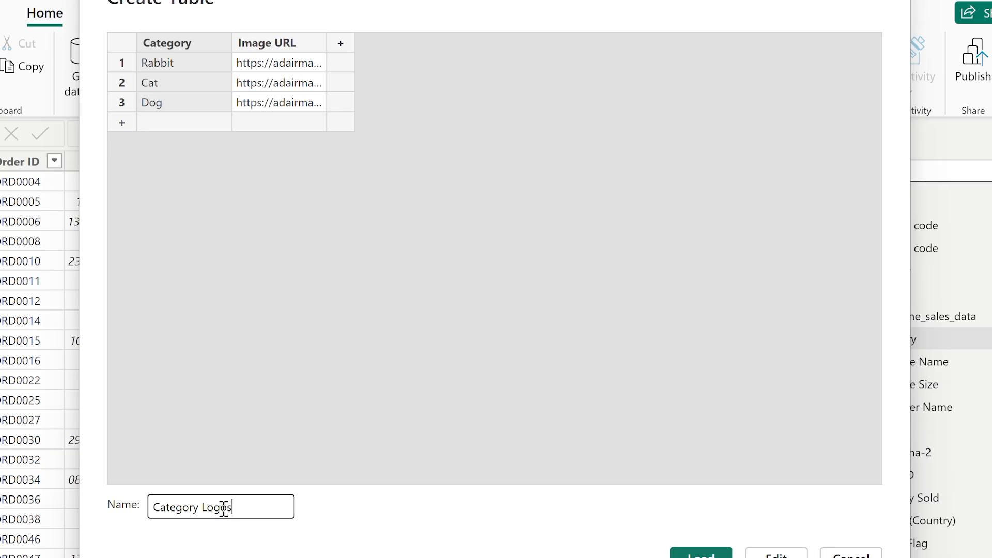
mouse_move(721, 540)
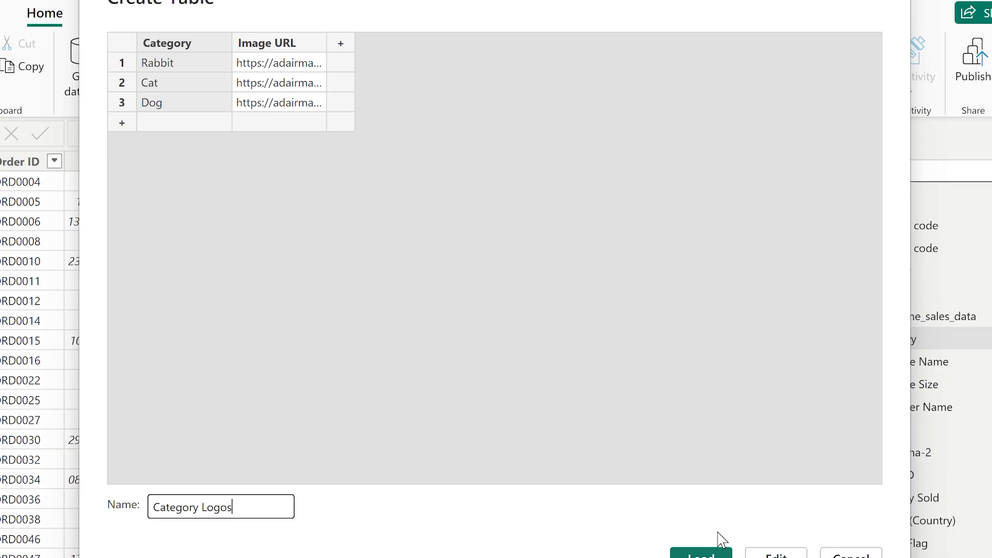
left_click(700, 554)
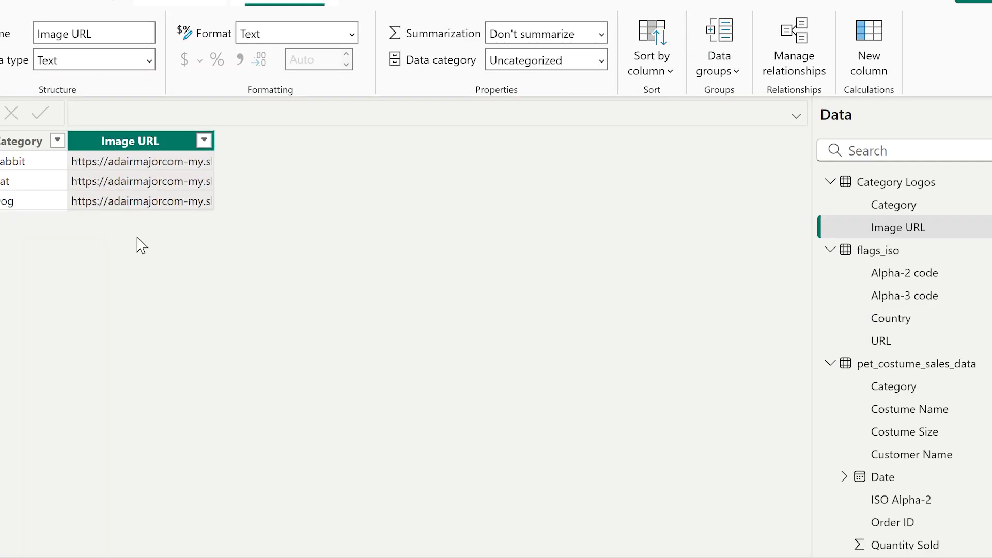
mouse_move(146, 157)
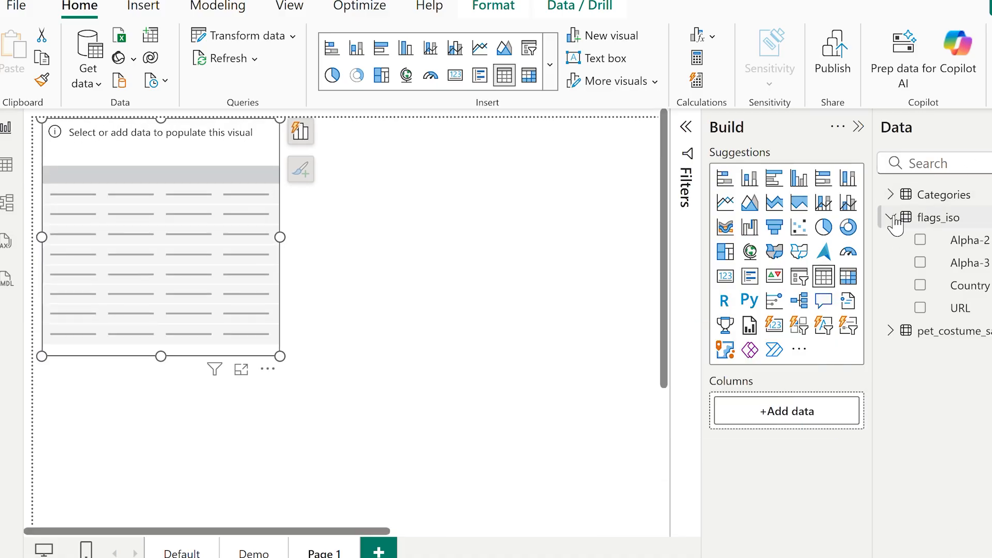
- Add Category to a test table and set the Image URL column's data category to Image URL
left_click(890, 194)
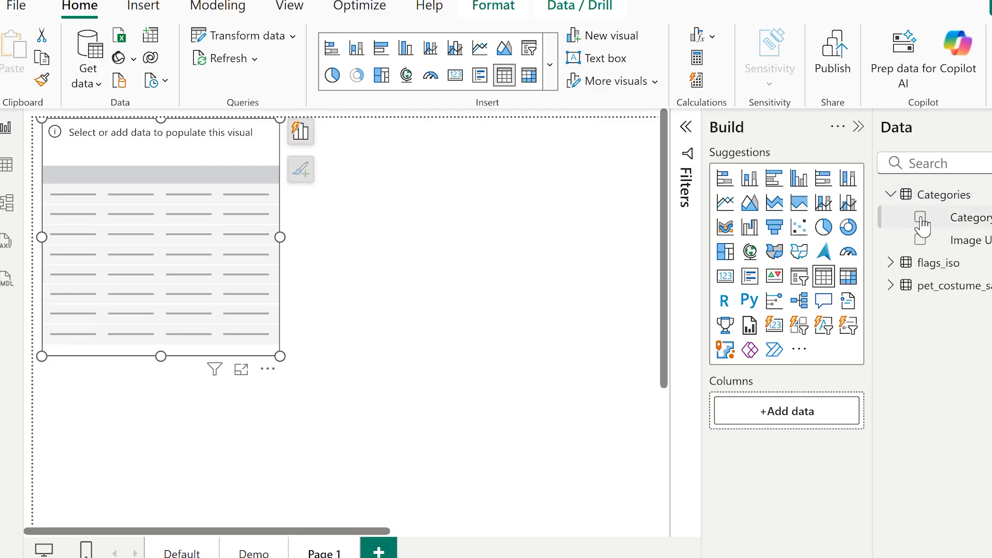
left_click(920, 241)
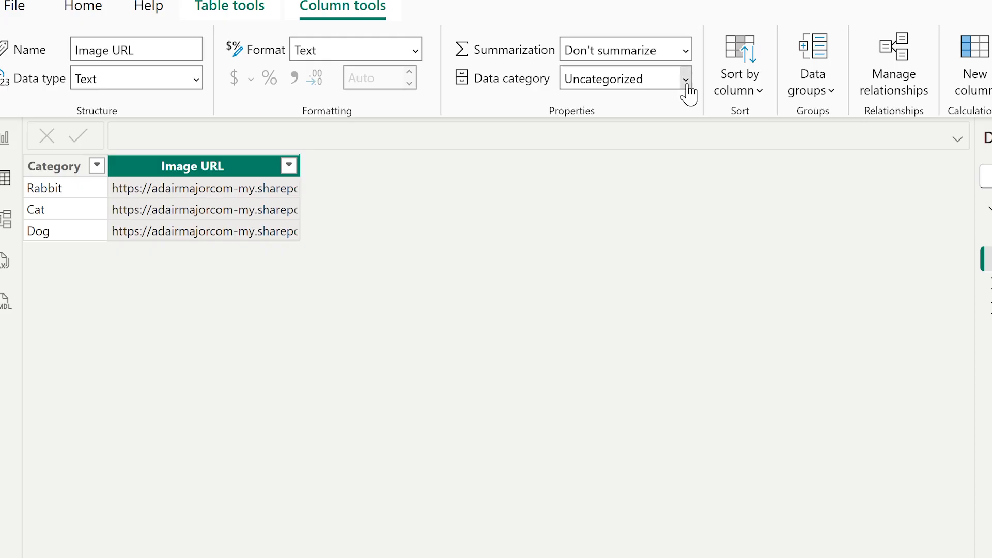
left_click(623, 78)
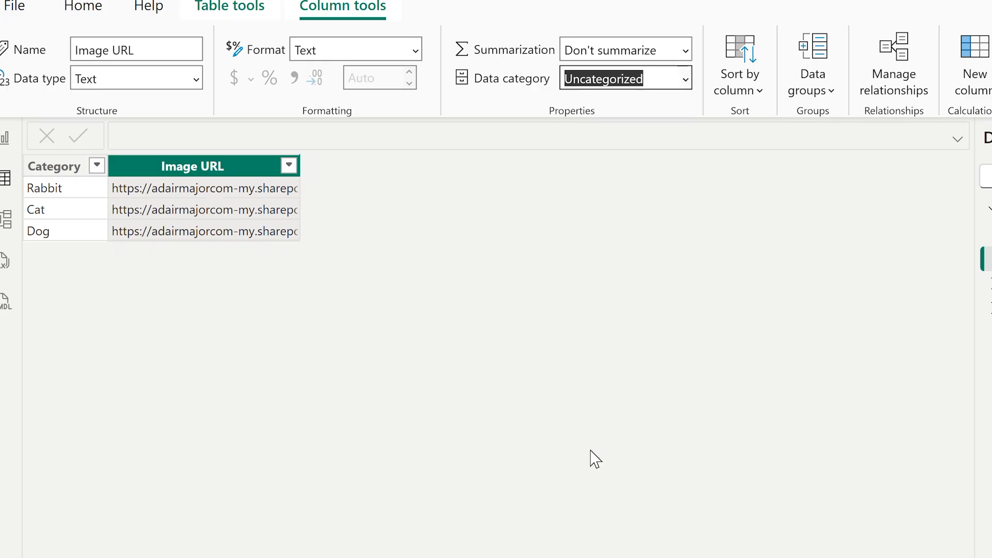
left_click(623, 78)
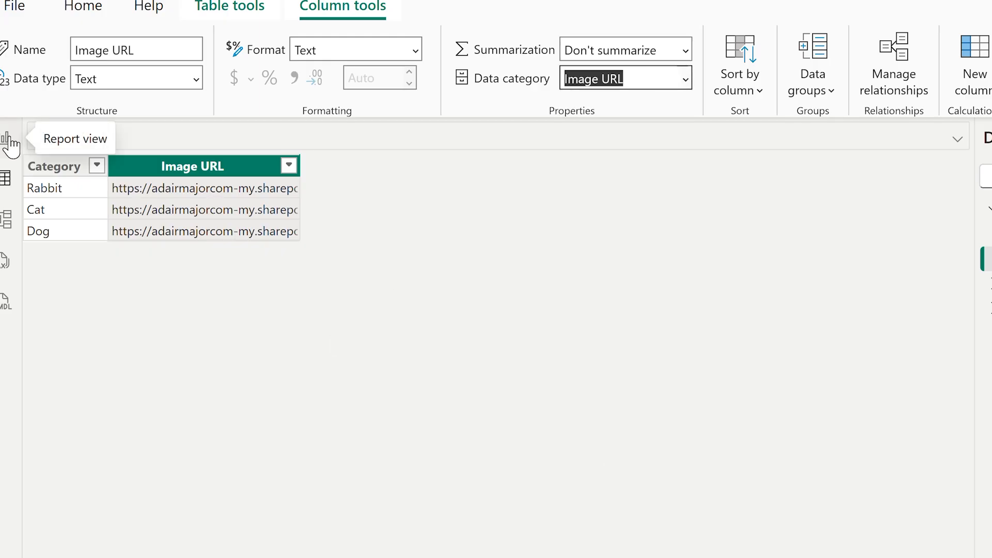
- Return to the report, select the logo table and add a new empty visual
left_click(10, 145)
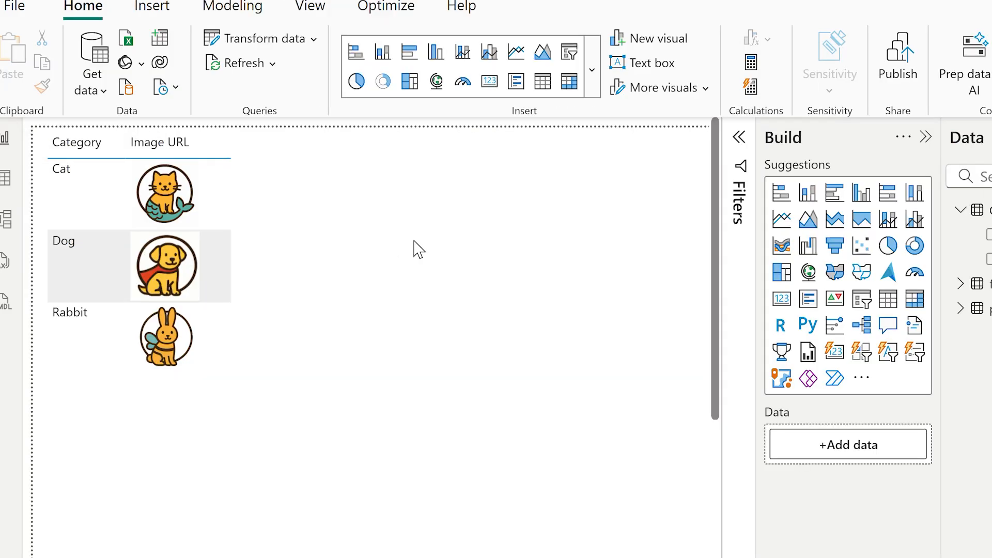
left_click(165, 194)
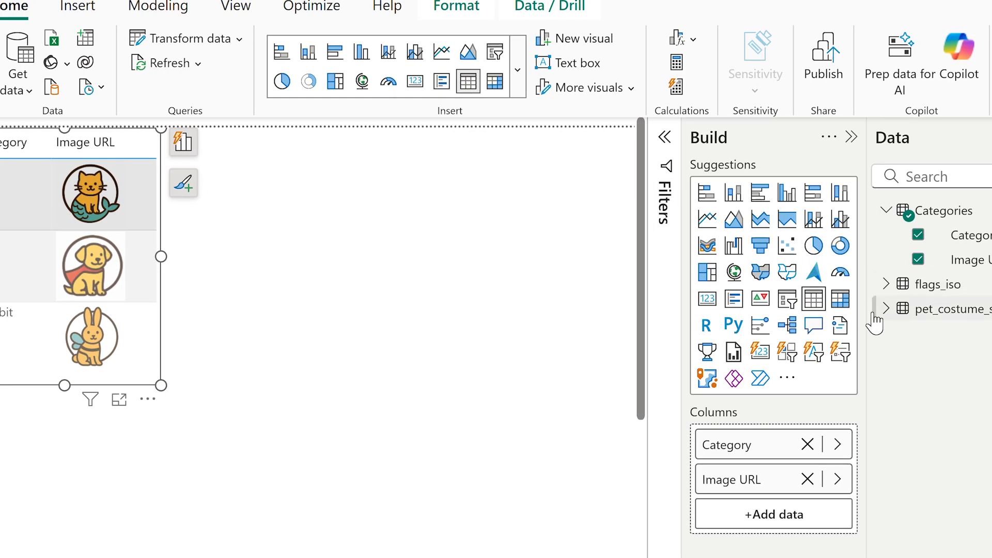
left_click(886, 309)
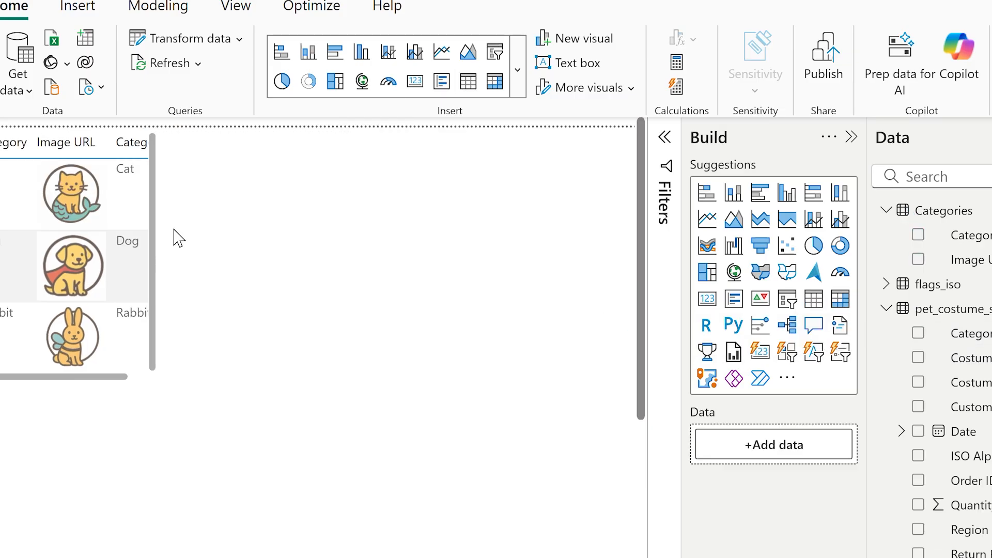
mouse_move(329, 234)
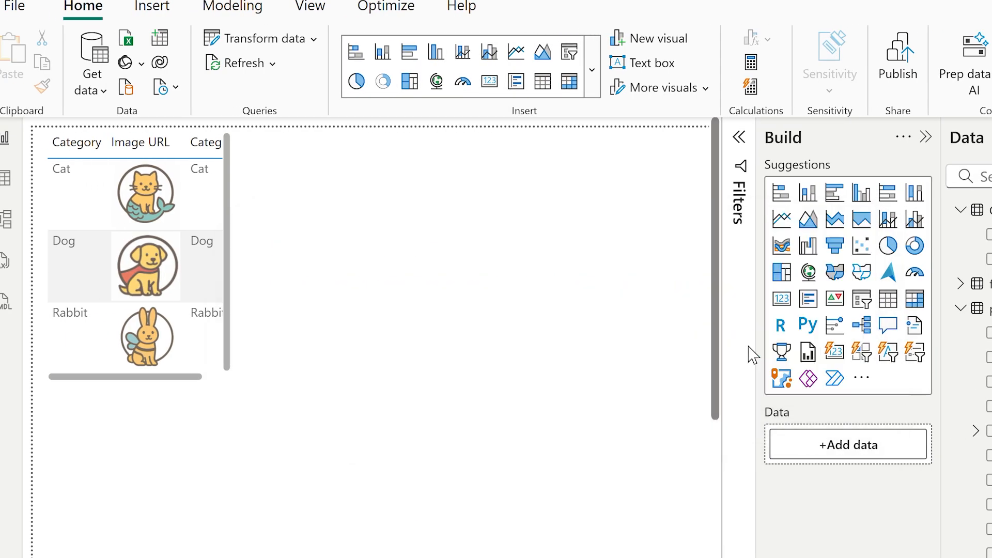
left_click(215, 549)
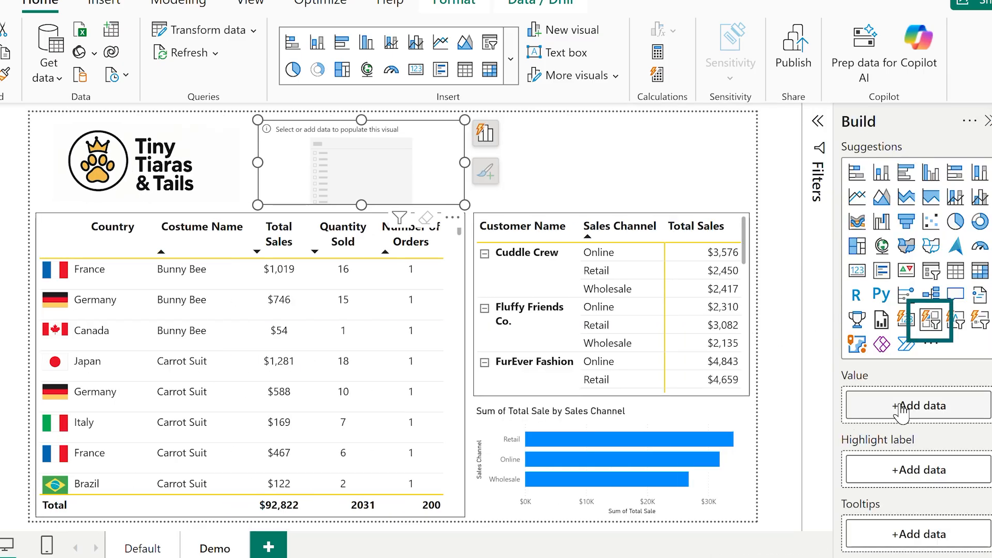
- Use Category as the button slicer's values with the Image URL field as button images
left_click(920, 405)
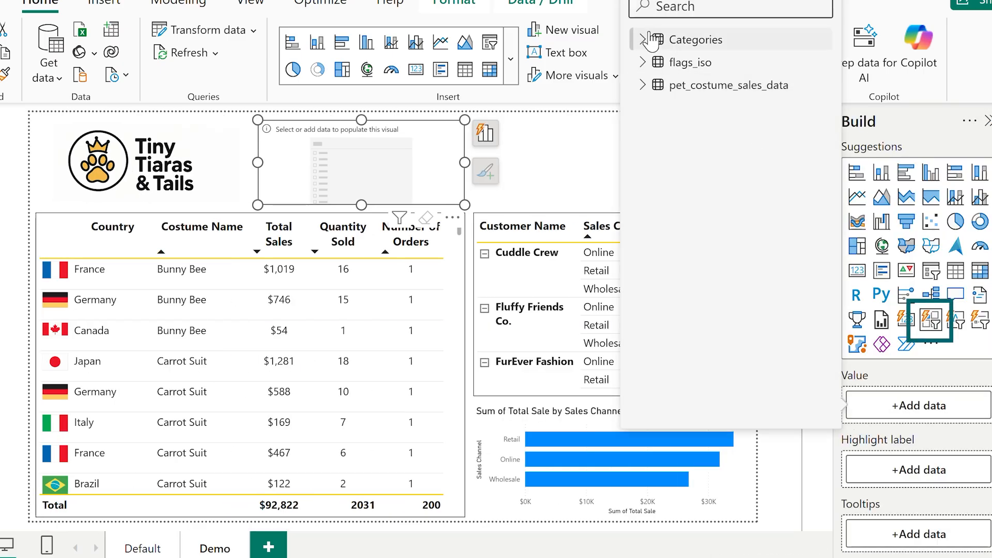
left_click(672, 62)
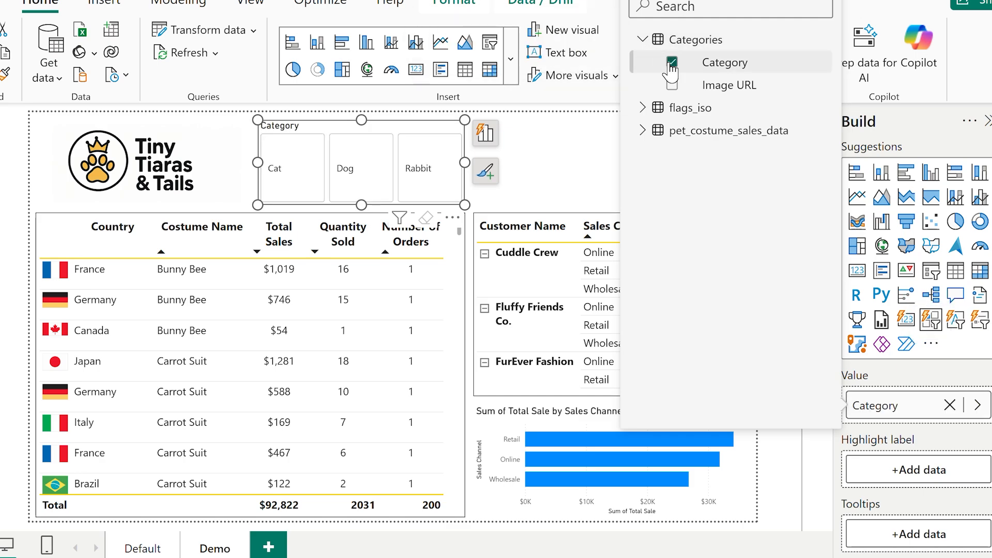
left_click(429, 168)
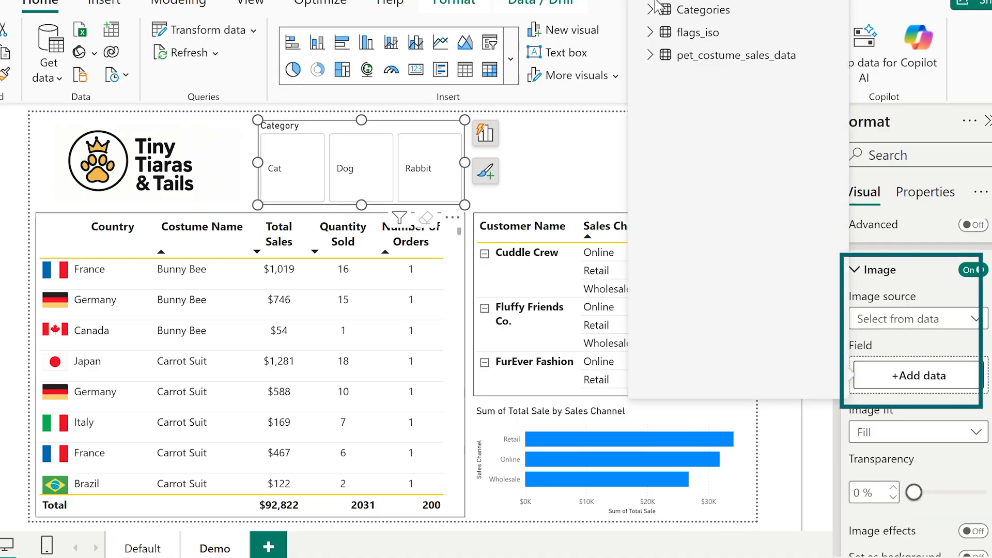
left_click(736, 55)
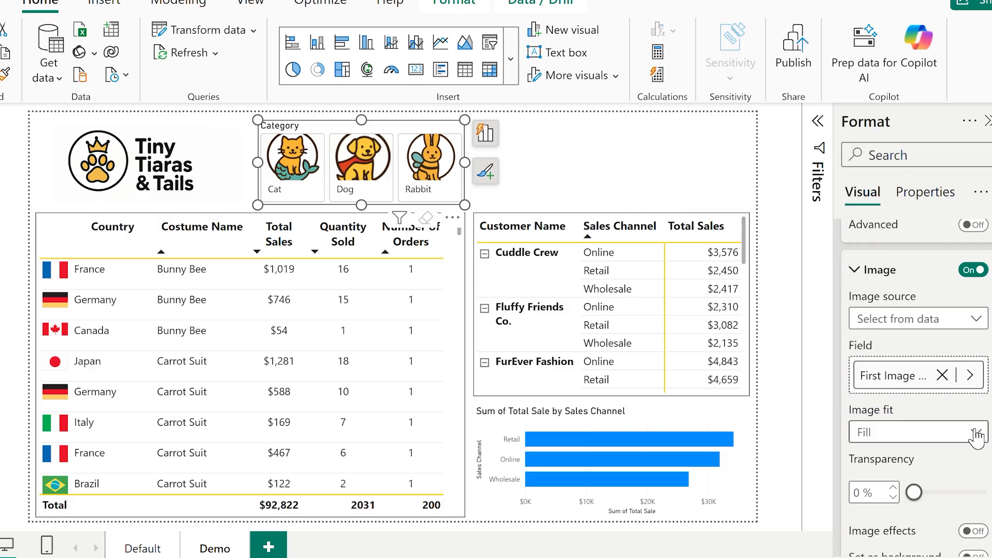
- Set the button image fit to Center after trying Fill
left_click(917, 432)
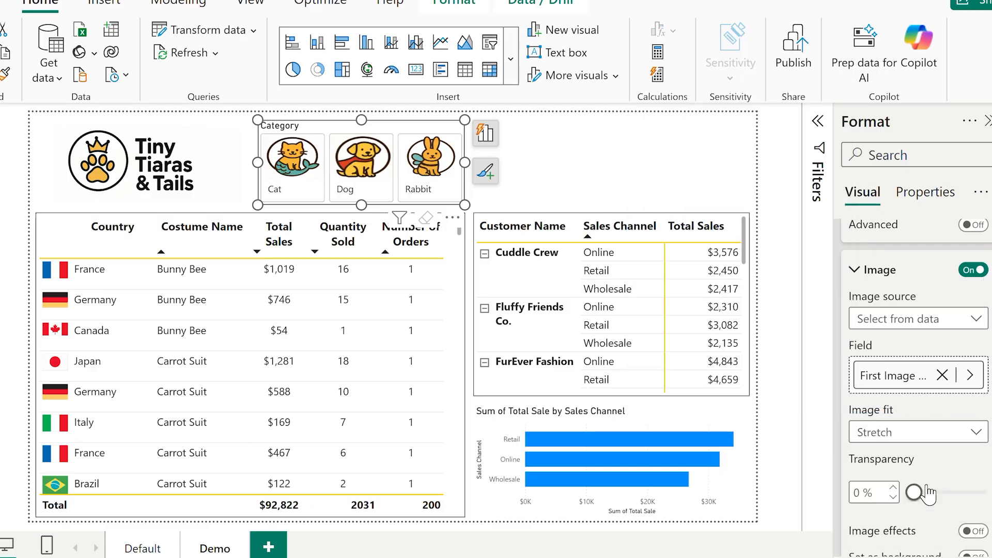
left_click(914, 432)
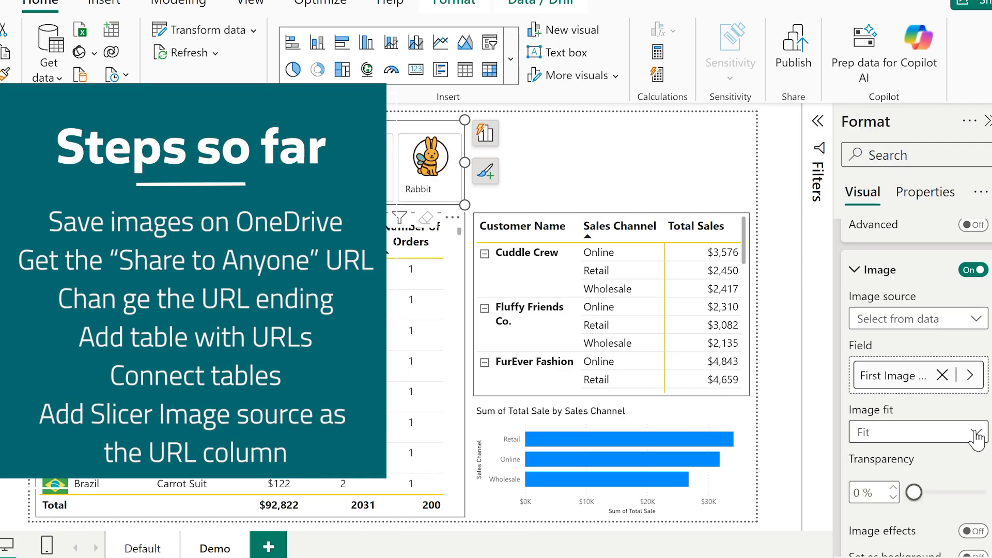
left_click(916, 432)
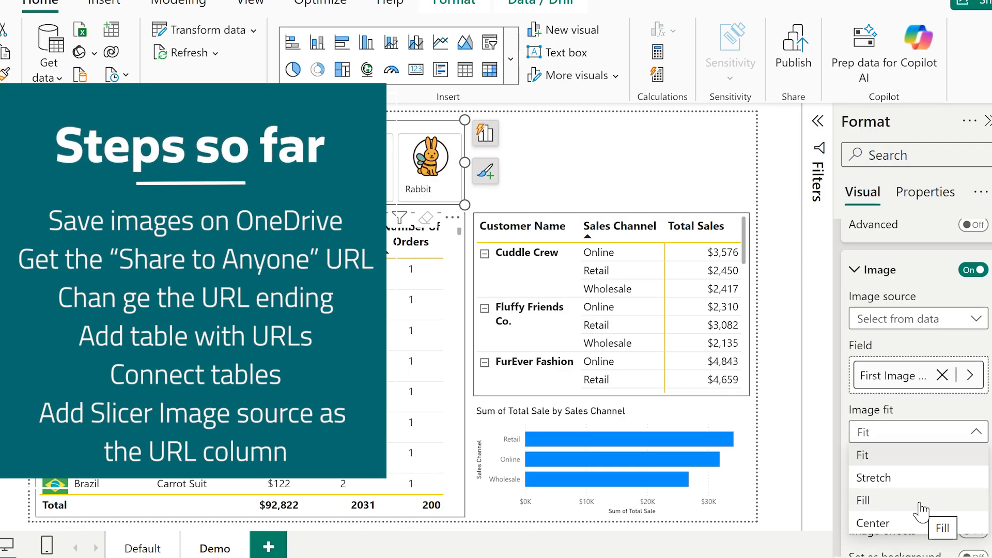
left_click(874, 523)
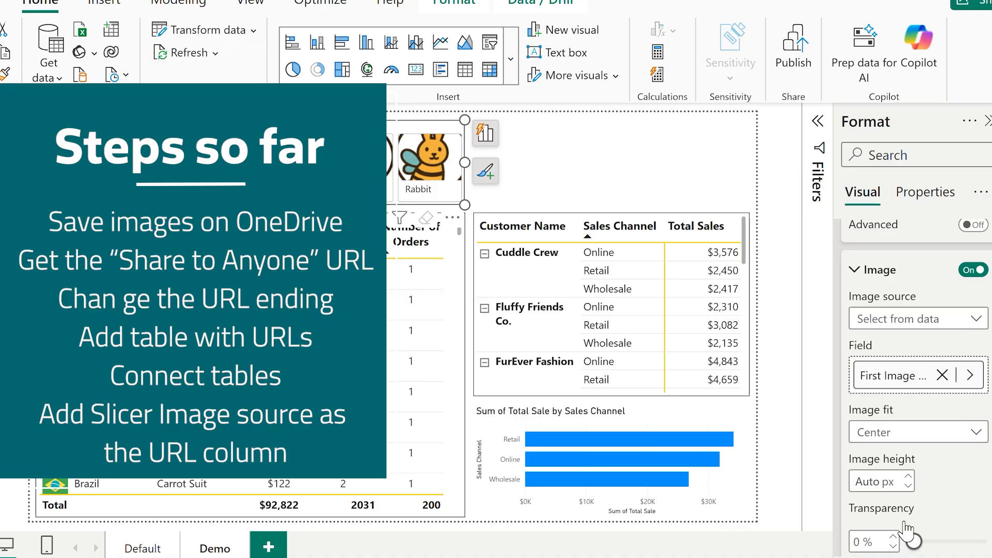
left_click(918, 432)
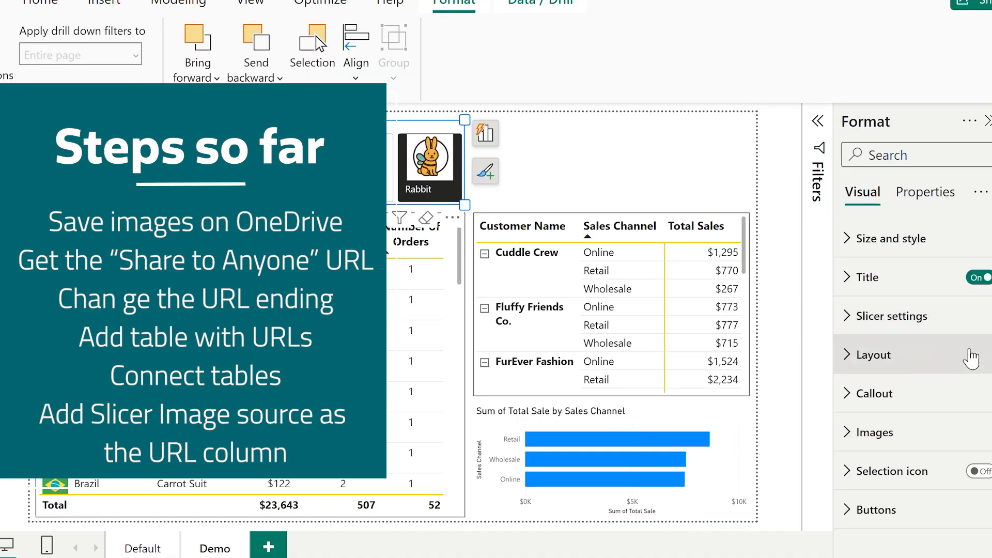
- Turn off the text labels under the slicer images in the callout settings
left_click(875, 392)
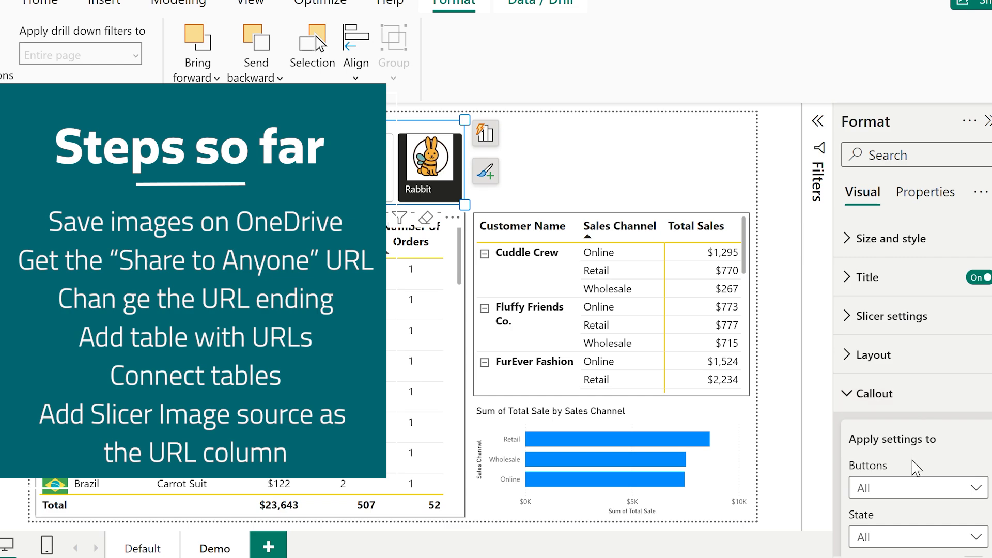
scroll("down", 3)
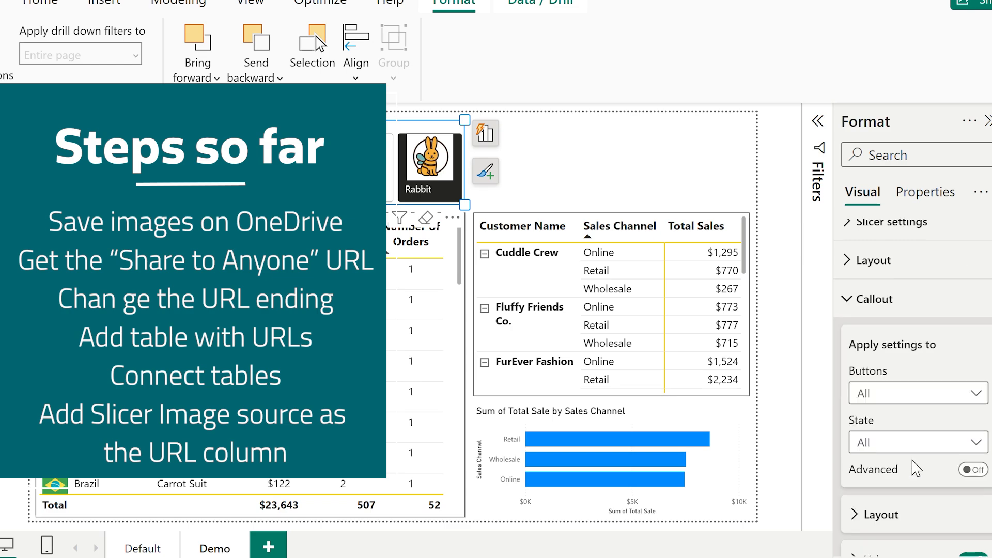
left_click(875, 299)
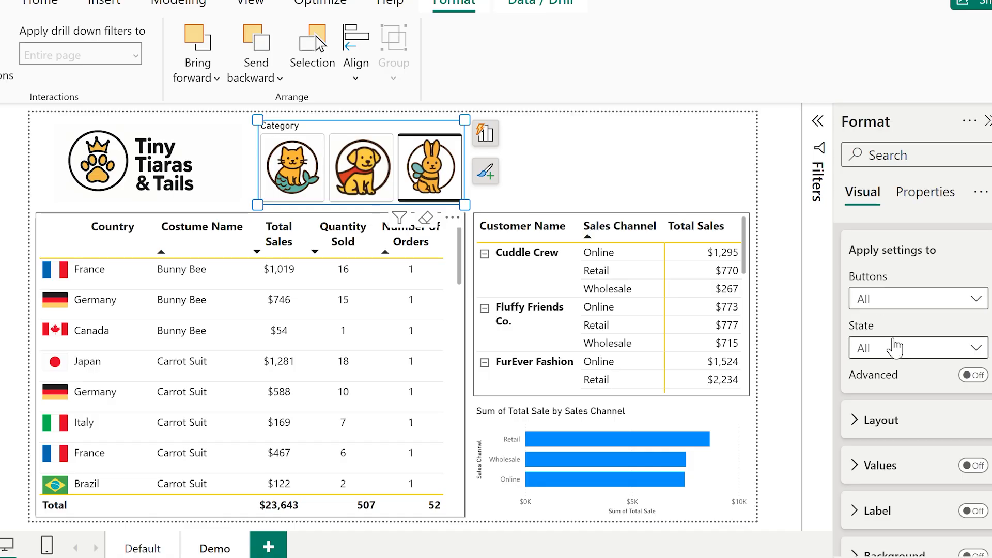
left_click(918, 348)
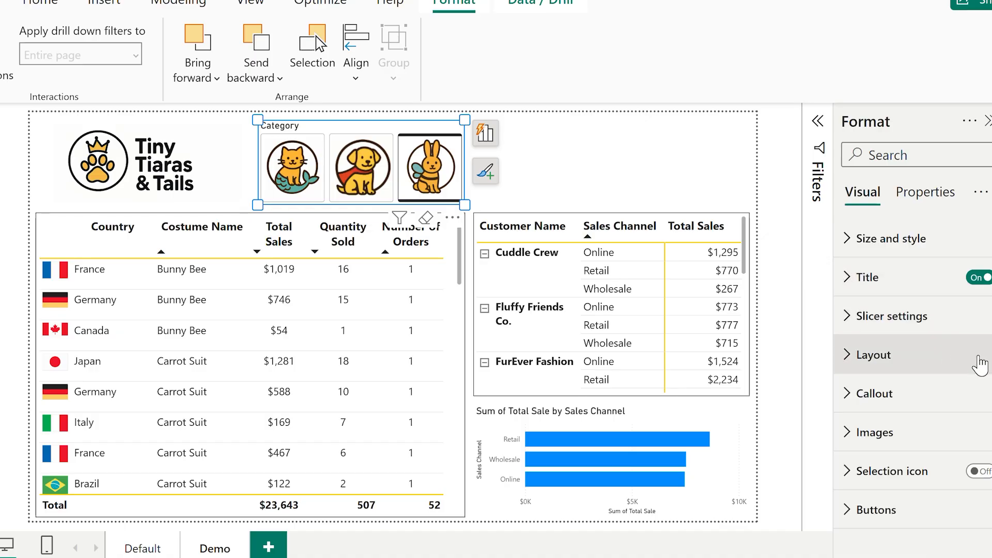
- Filter to cat costumes and remove the dark background from the selected button state
left_click(877, 510)
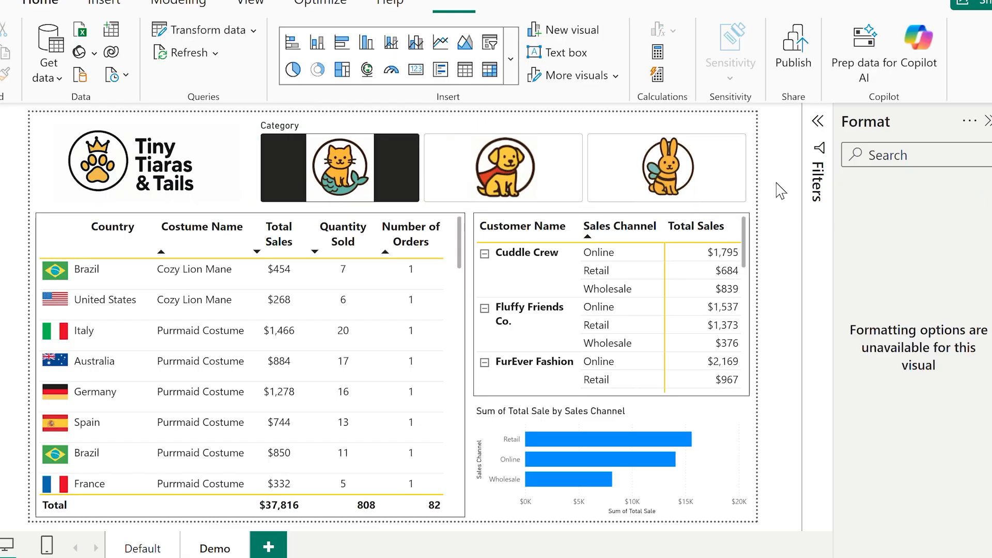
left_click(917, 370)
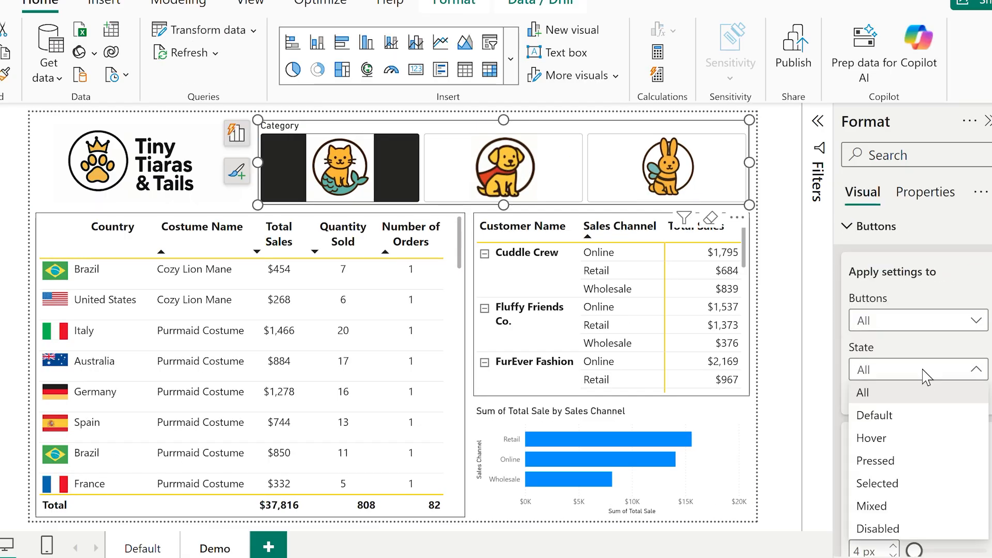
left_click(879, 482)
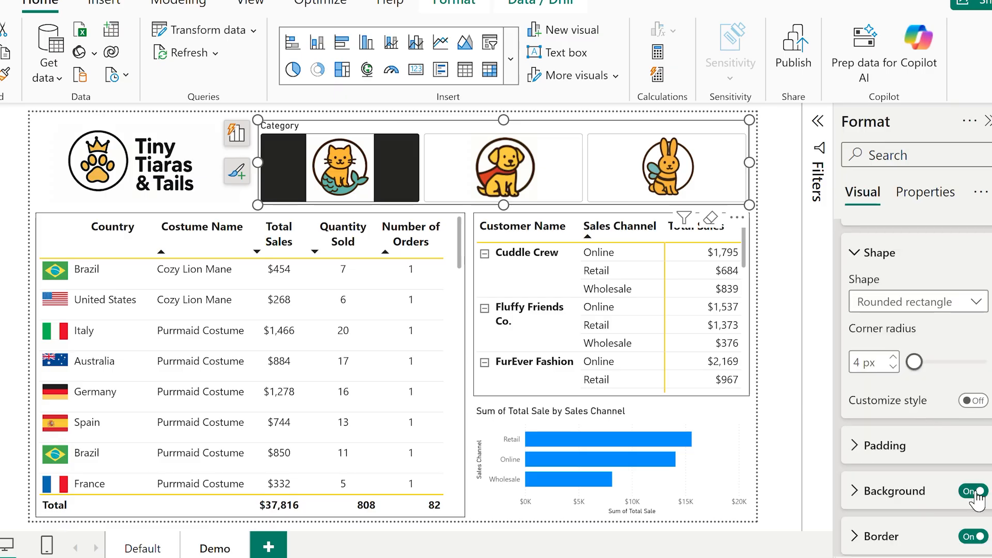
left_click(971, 491)
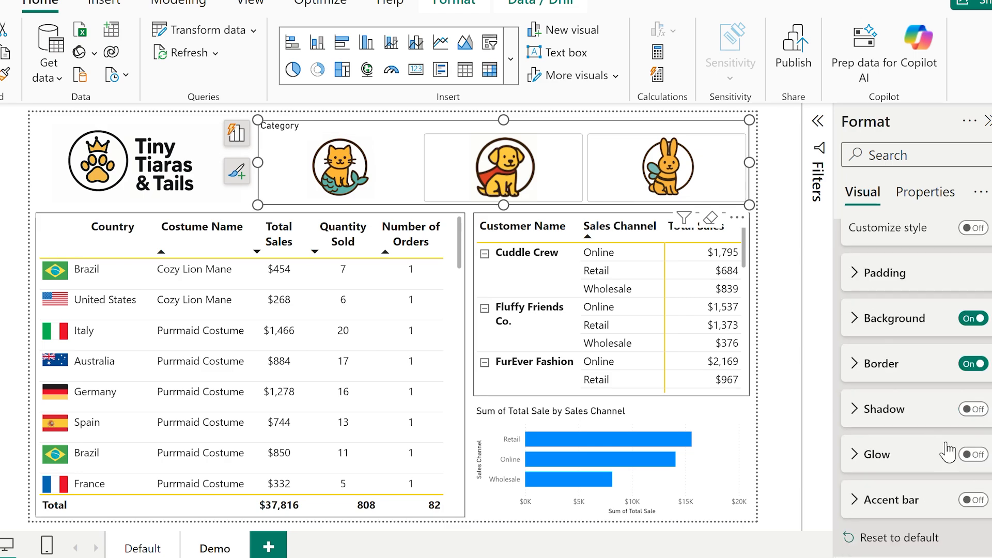
- Title the image slicer 'Filter by Category'
left_click(972, 317)
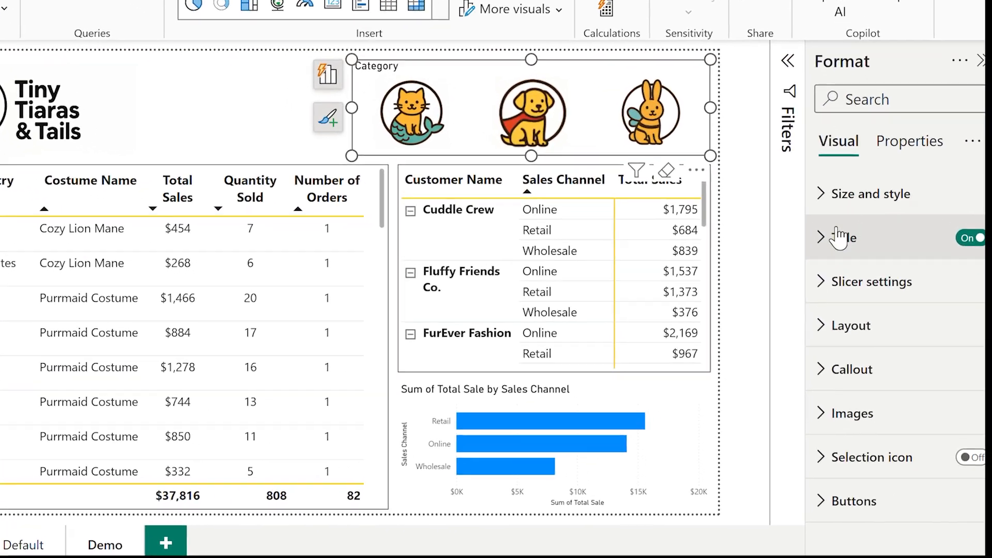
left_click(822, 237)
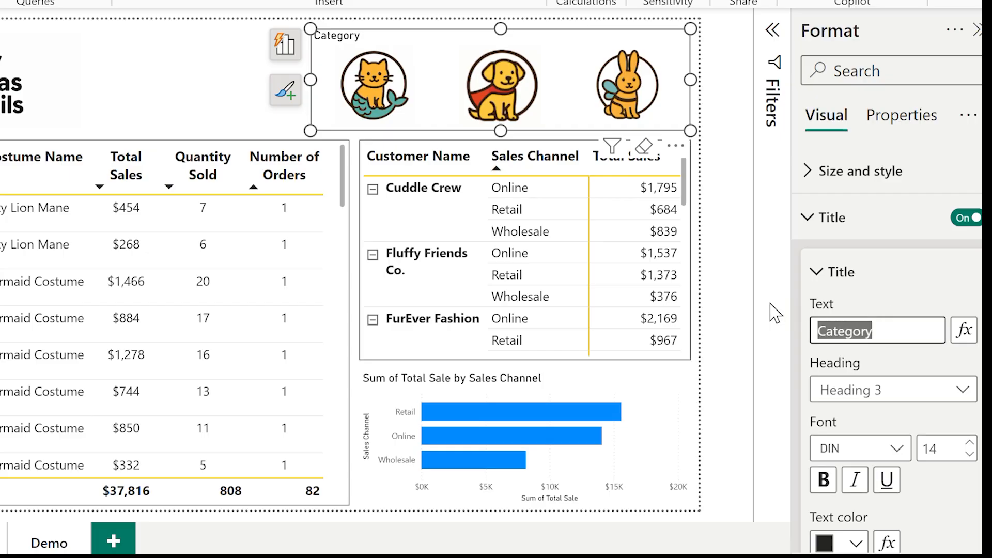
type("Fi")
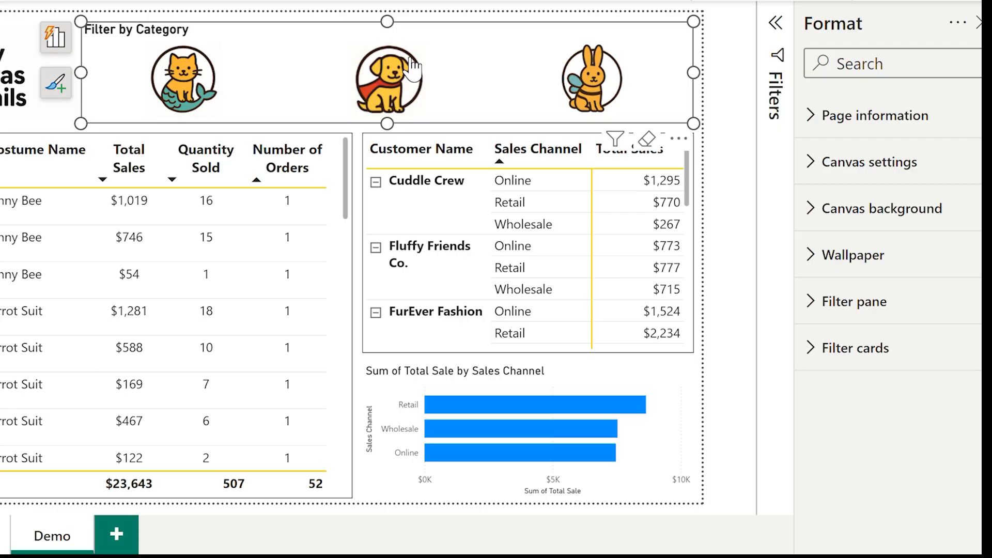
- Enable a yellow bottom accent bar for the selected button state and pick the dog category
left_click(734, 177)
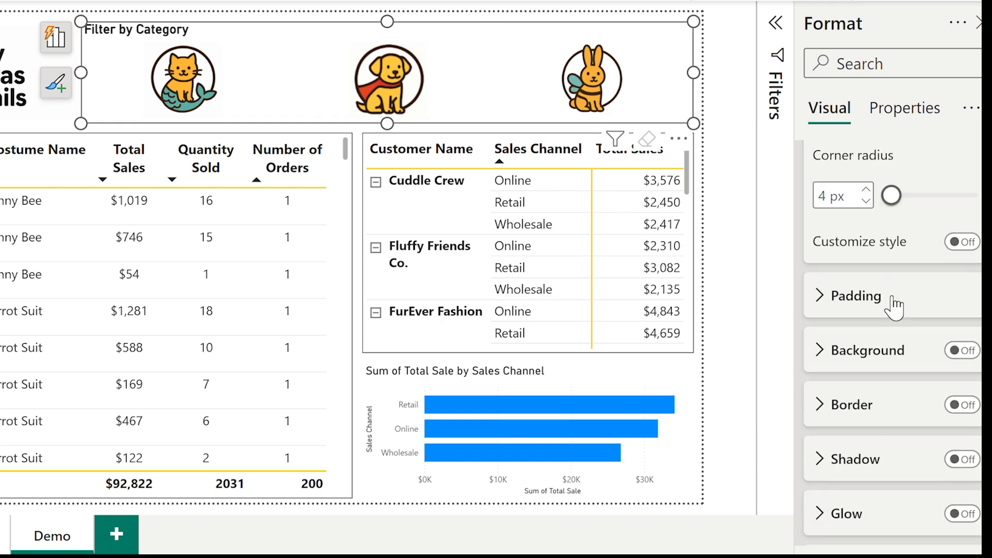
left_click(962, 345)
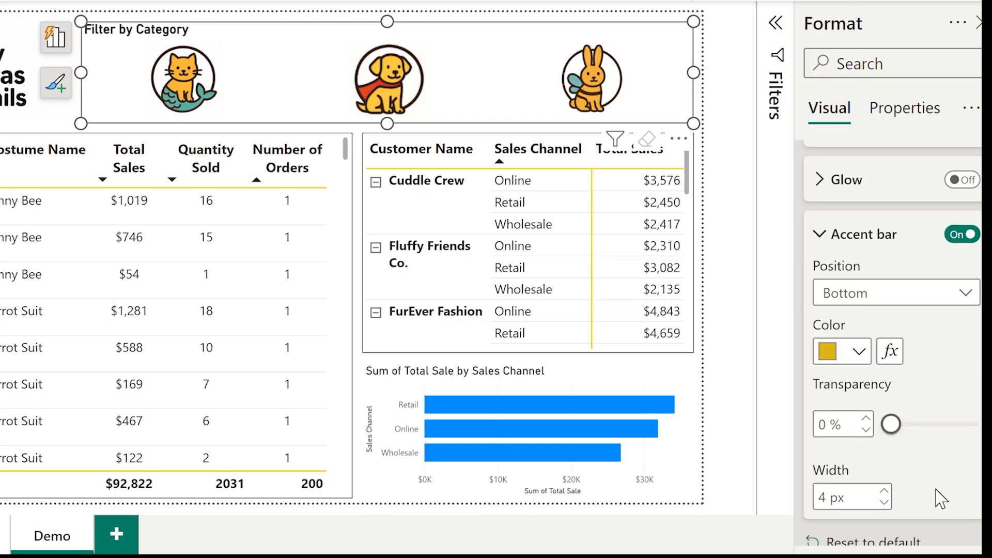
left_click(894, 321)
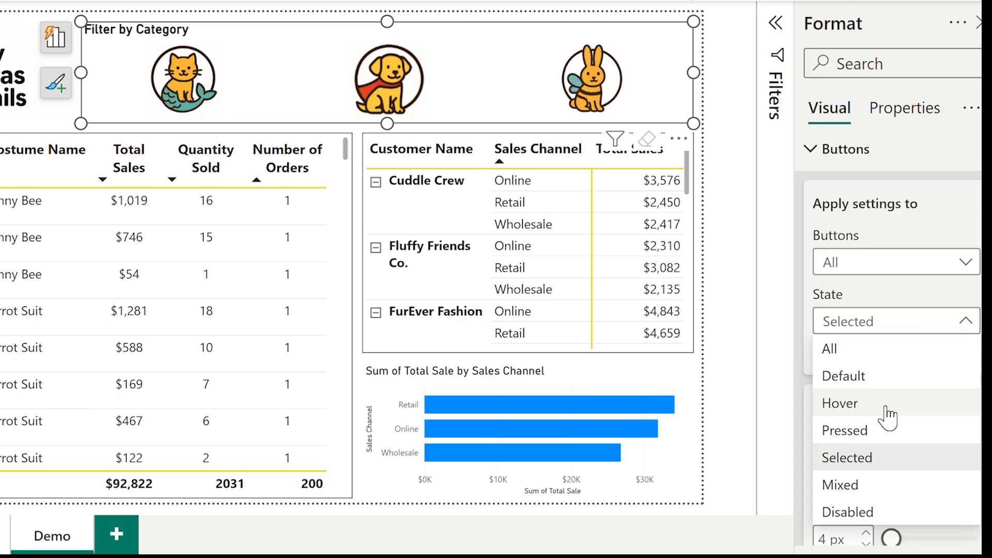
left_click(387, 80)
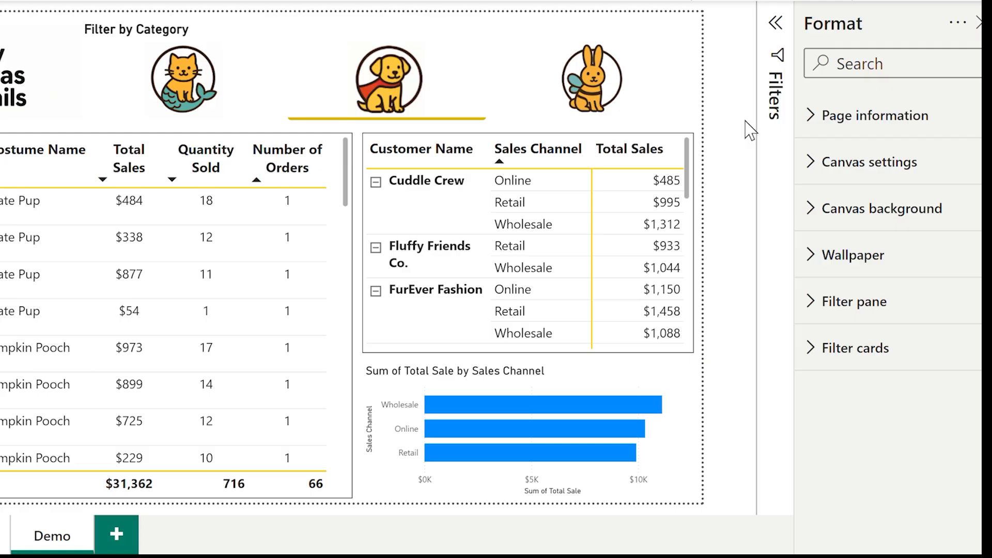
mouse_move(750, 130)
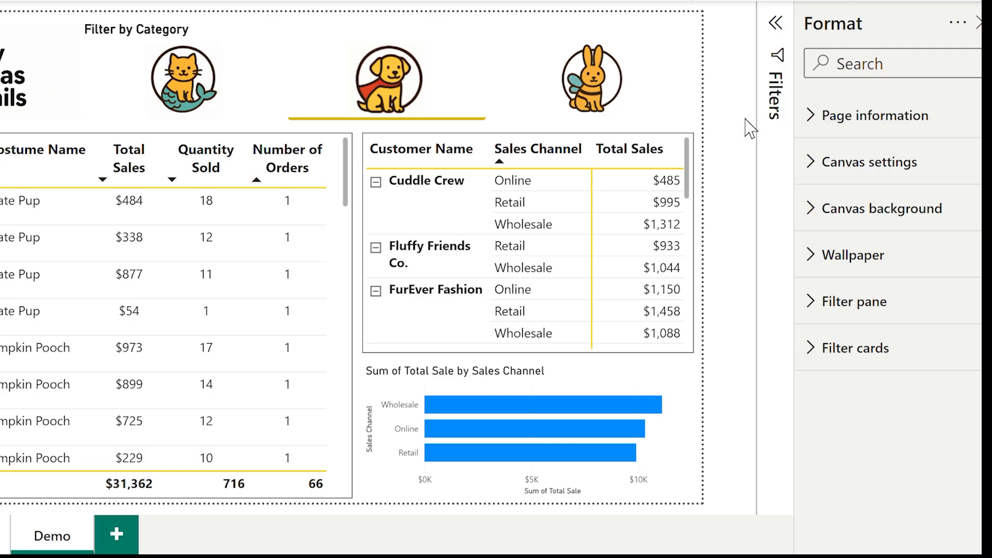
left_click(591, 80)
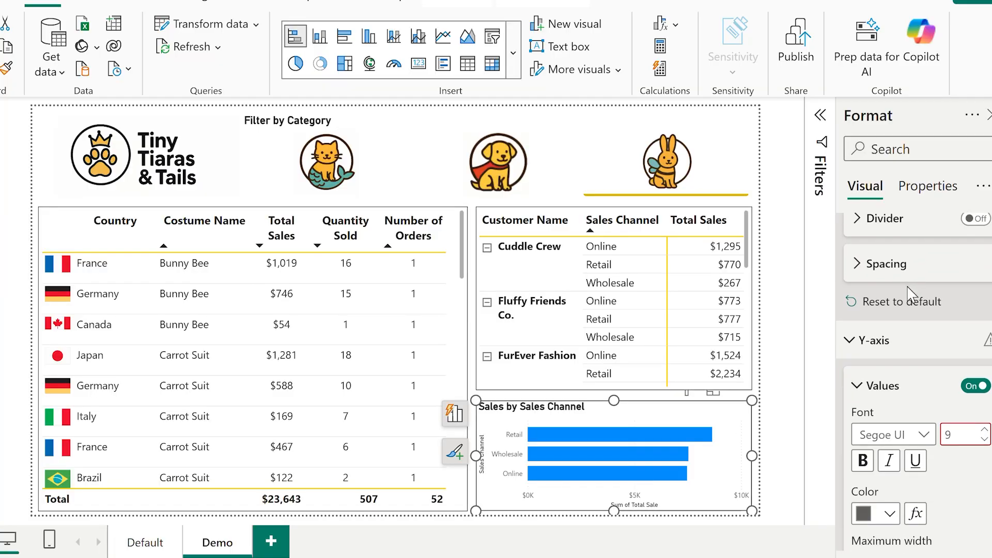
- Shade the bars with a gradient from light grey minimum to yellow maximum by total sale
left_click(881, 354)
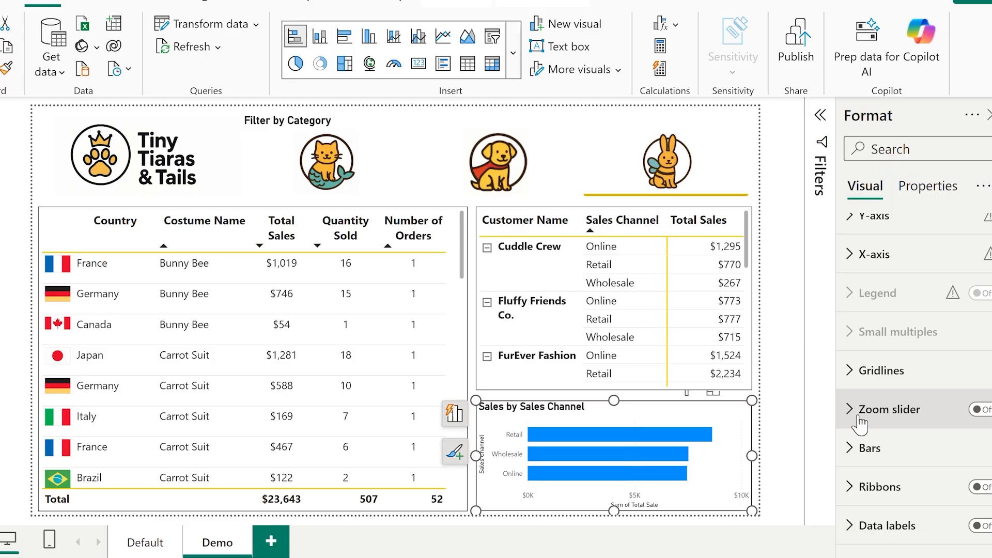
left_click(870, 447)
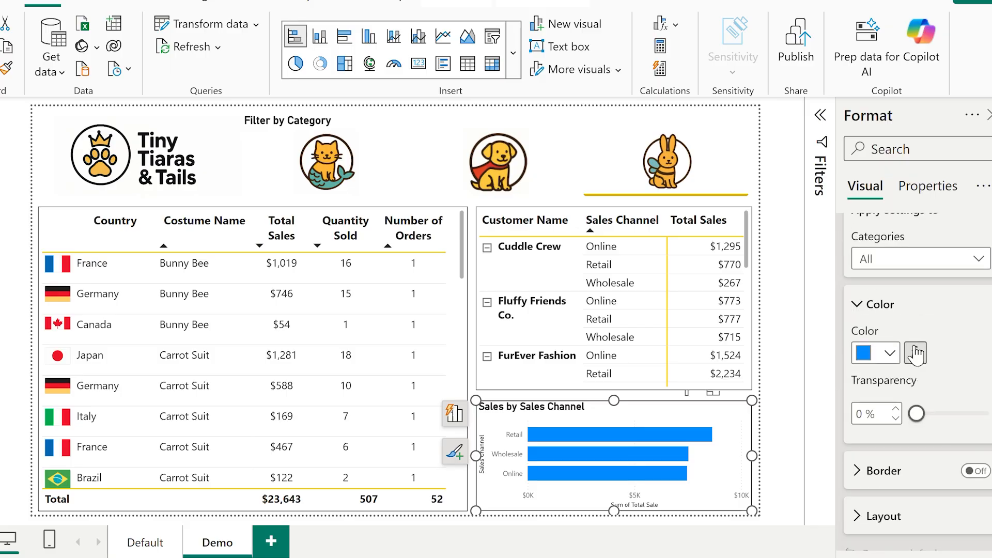
left_click(916, 354)
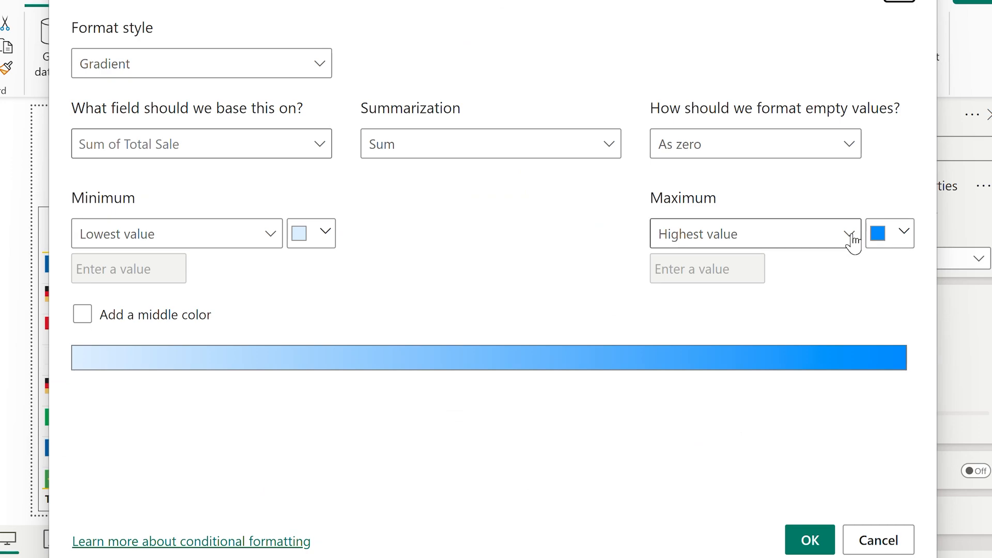
left_click(889, 232)
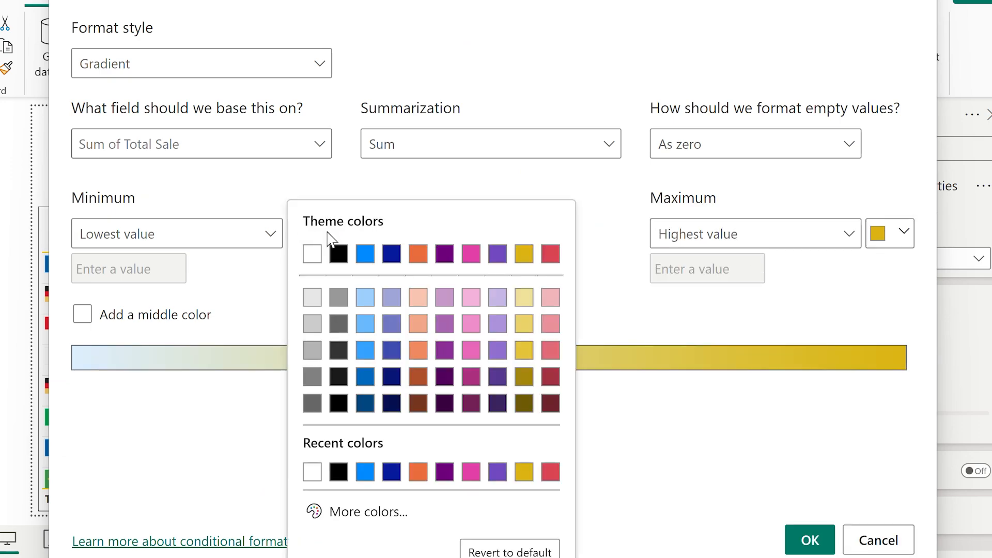
mouse_move(311, 254)
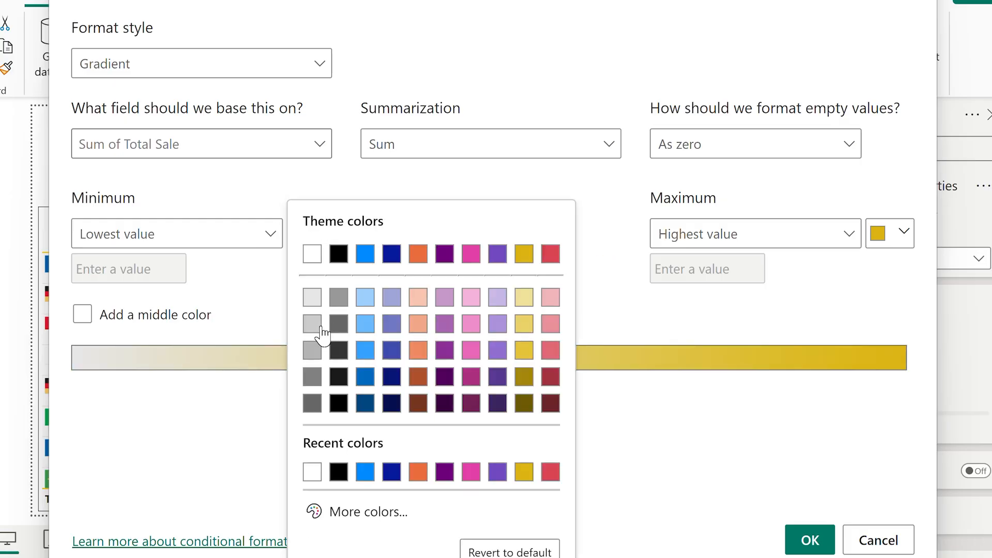
left_click(809, 539)
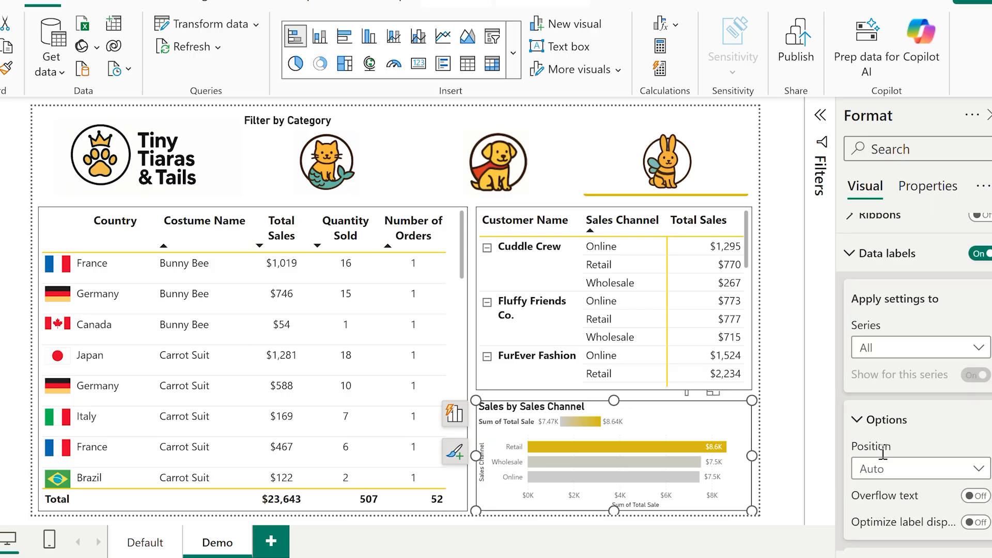
- Scroll the Format pane down to the Y-axis label settings
scroll("down", 3)
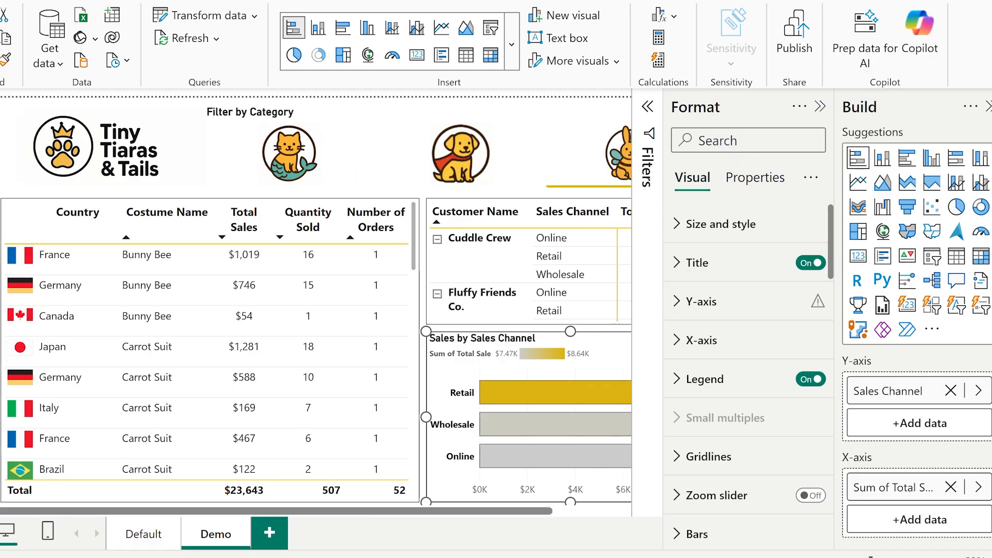
- Convert Sales by Sales Channel to a pie chart with Bottom center legend and category-plus-value slice labels
left_click(955, 206)
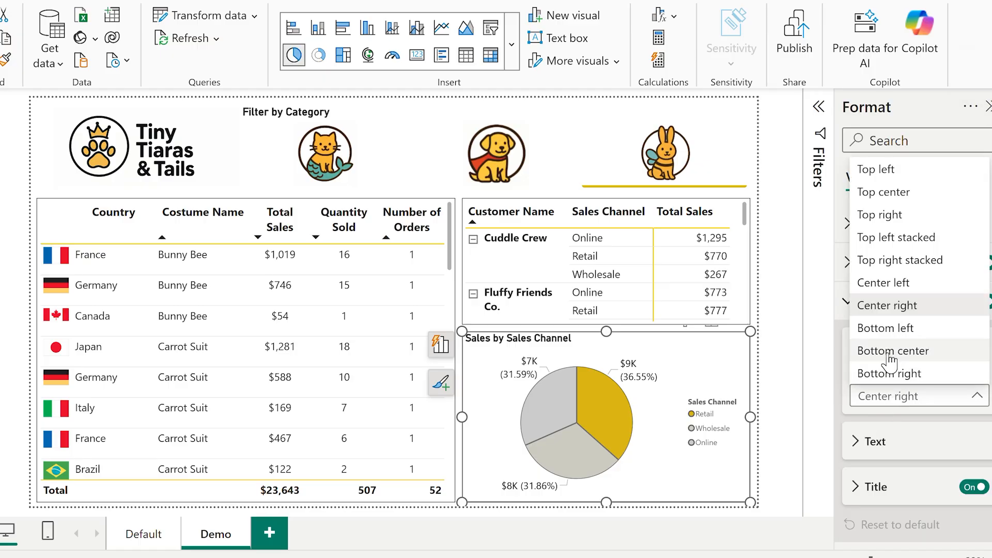
left_click(893, 350)
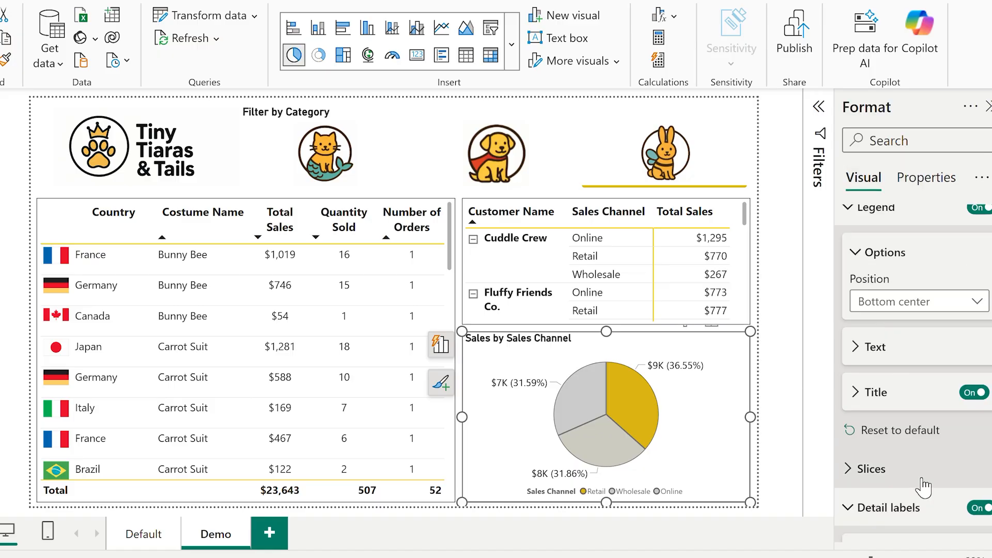
left_click(915, 488)
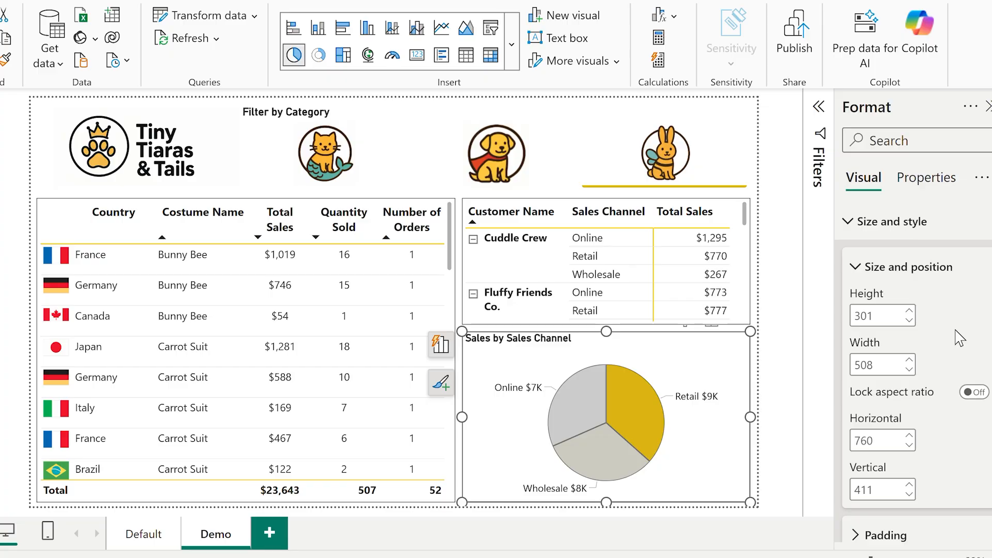
scroll("down", 3)
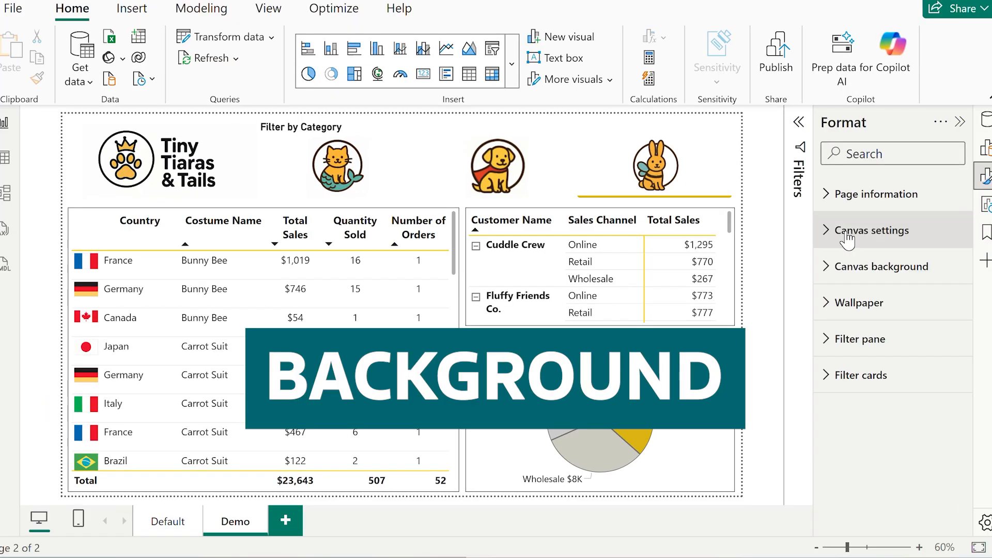
- Give the canvas a light grey background at about 19% transparency
left_click(875, 230)
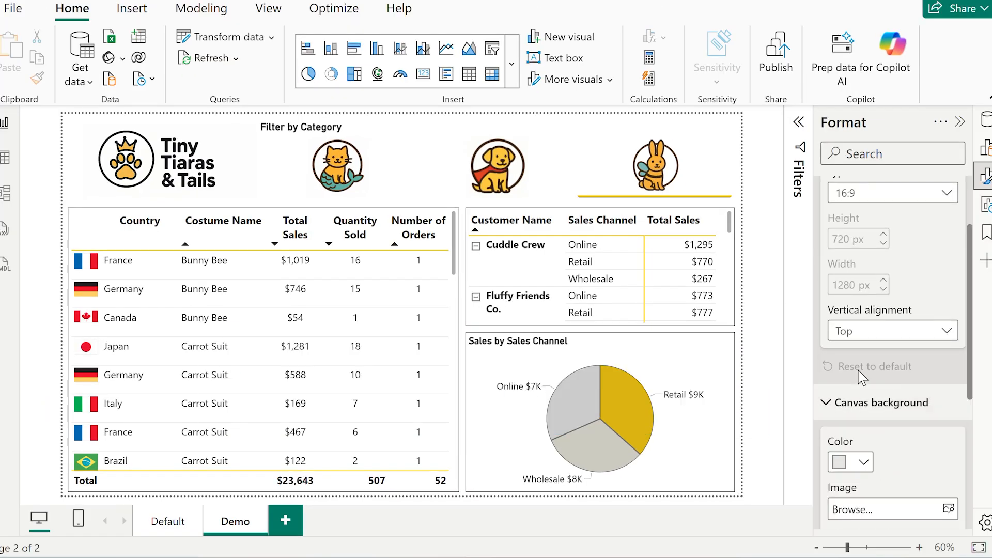
left_click(849, 462)
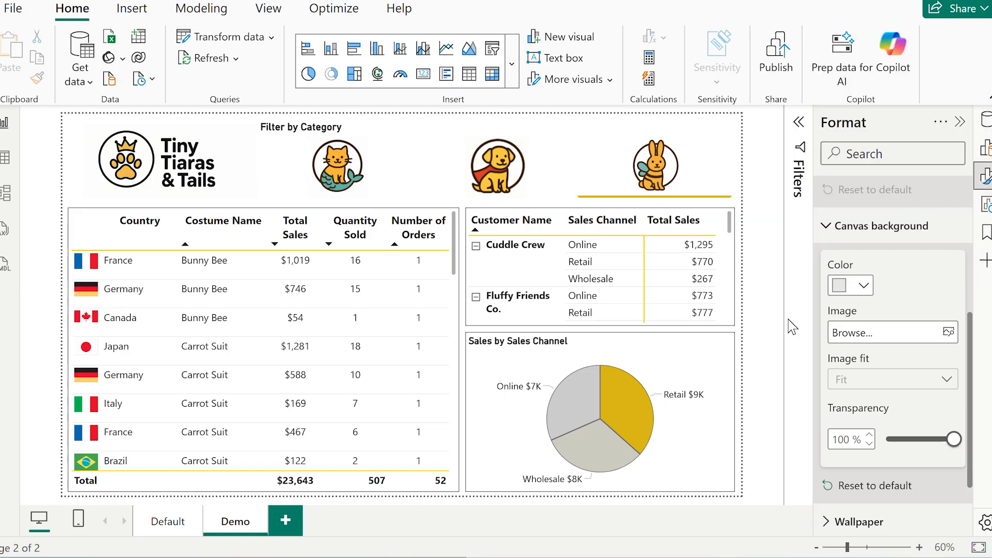
left_click_drag(948, 438, 898, 438)
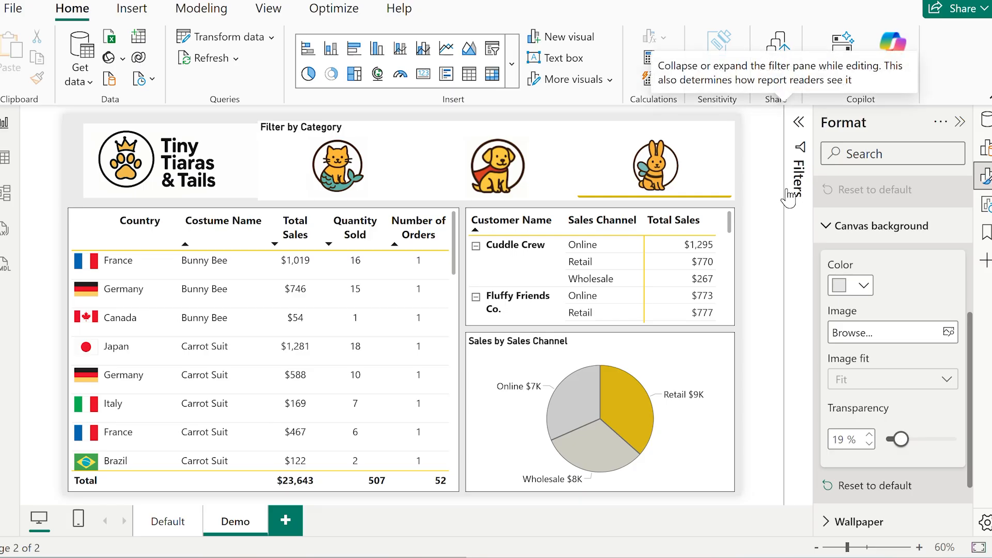
- Insert a rectangle across the report header and reach its fill styling to make it white
left_click(803, 57)
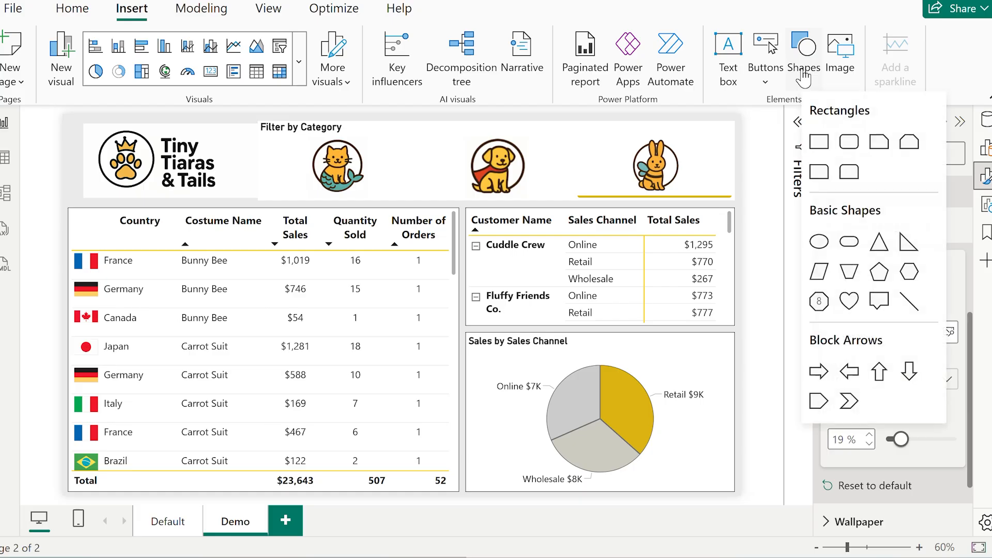
left_click(819, 142)
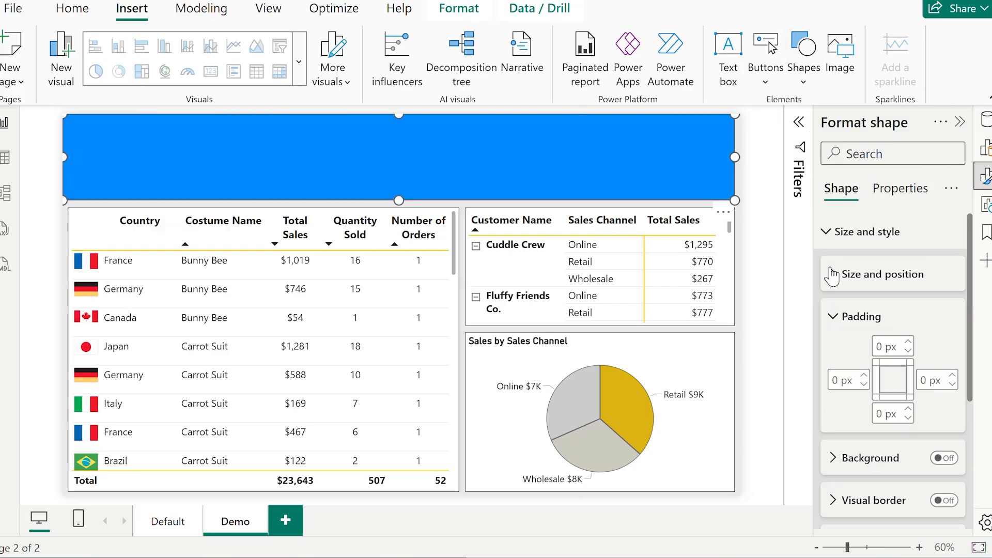
left_click(866, 232)
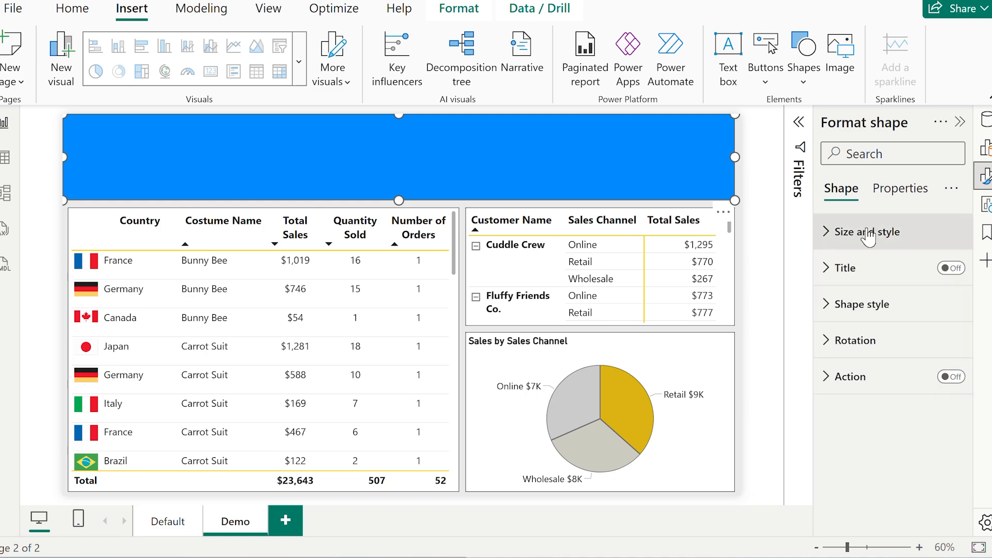
left_click(849, 458)
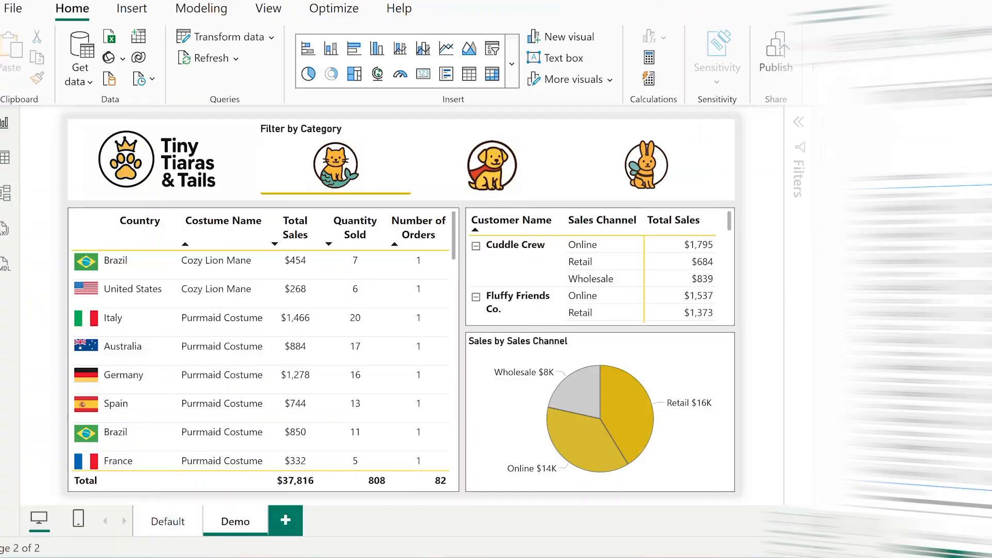
- Show the finished report in reading view with the table sorted by Number of Orders
left_click(168, 520)
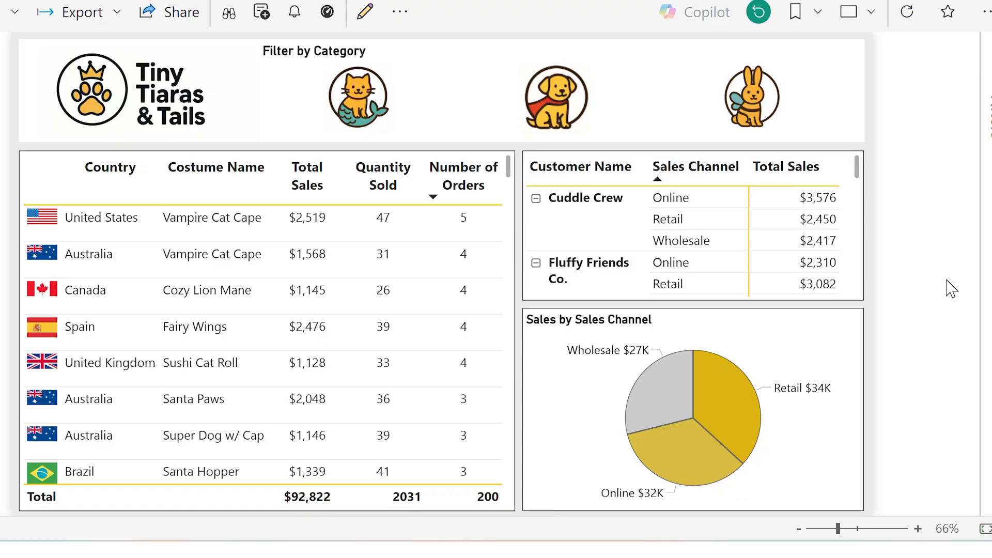
left_click(554, 96)
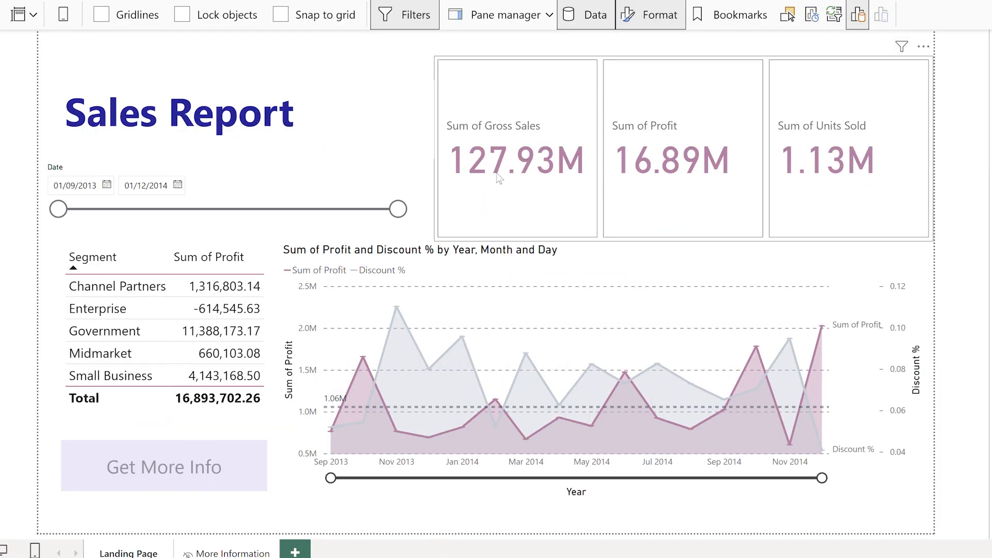
- Drill through from the Sum of Gross Sales card to the More Information page
right_click(516, 177)
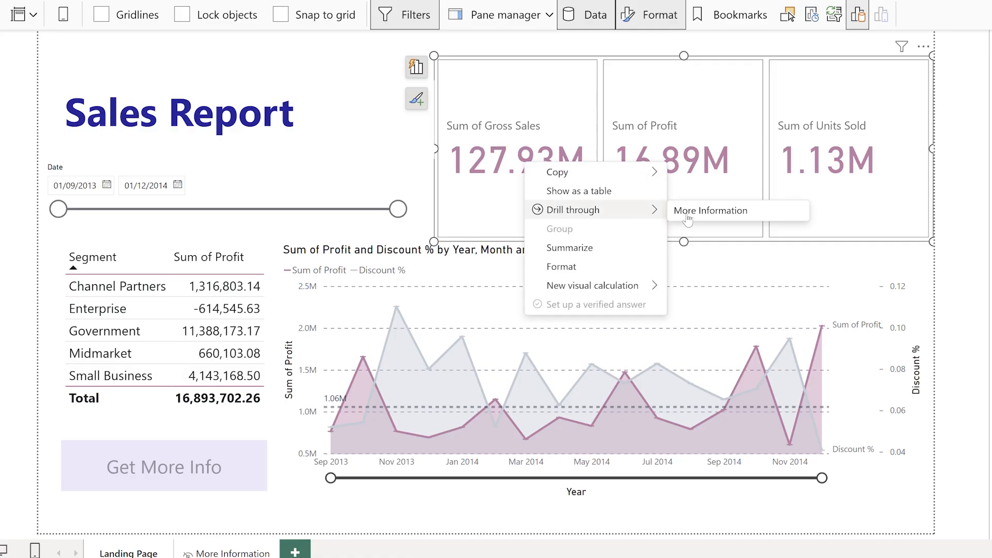
left_click(711, 210)
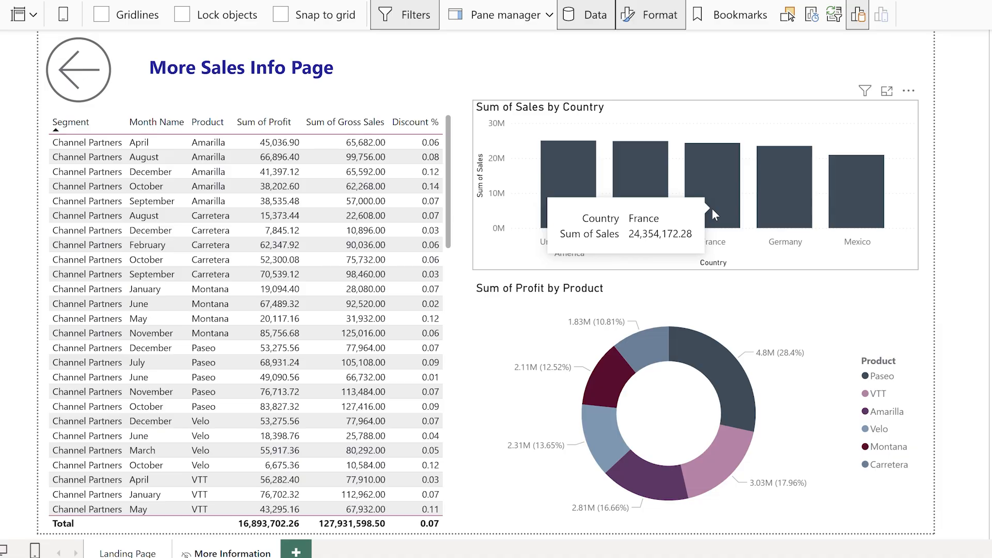
mouse_move(77, 69)
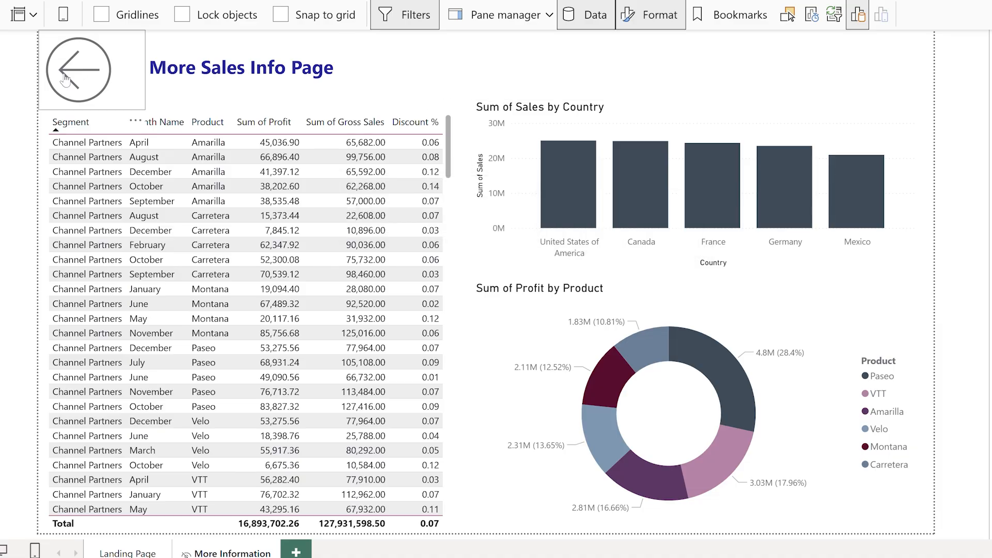